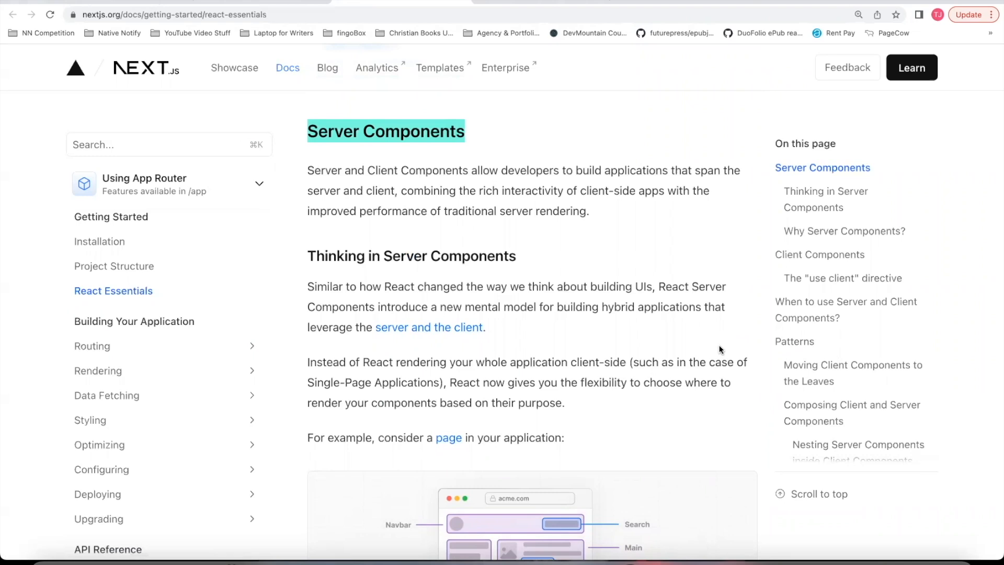
Step: Search the prompts for 'server actions' and jump to the Conceptual Notes & Documentation prompt
scroll("down", 3)
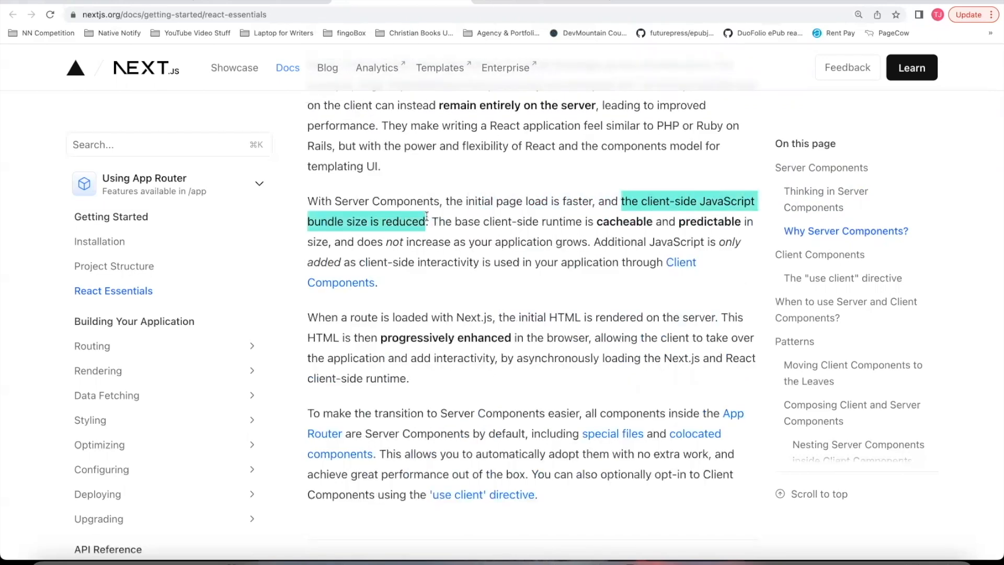
scroll("down", 3)
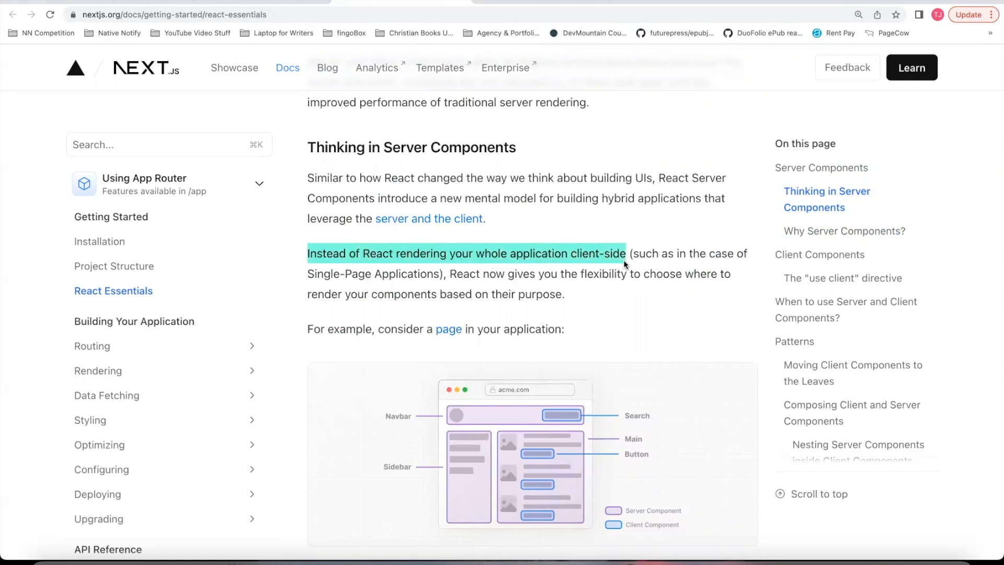
scroll("down", 3)
type("client component")
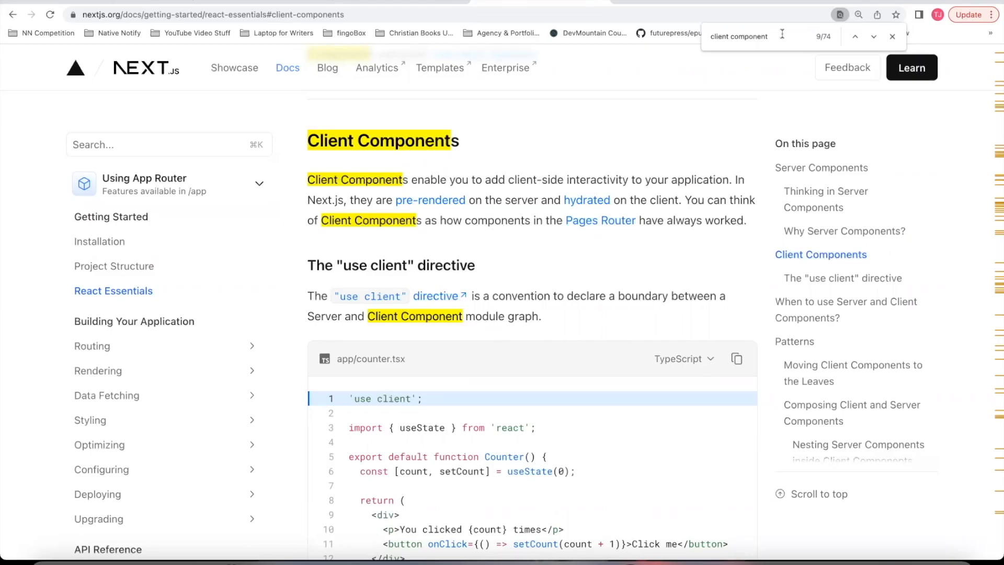
scroll("down", 3)
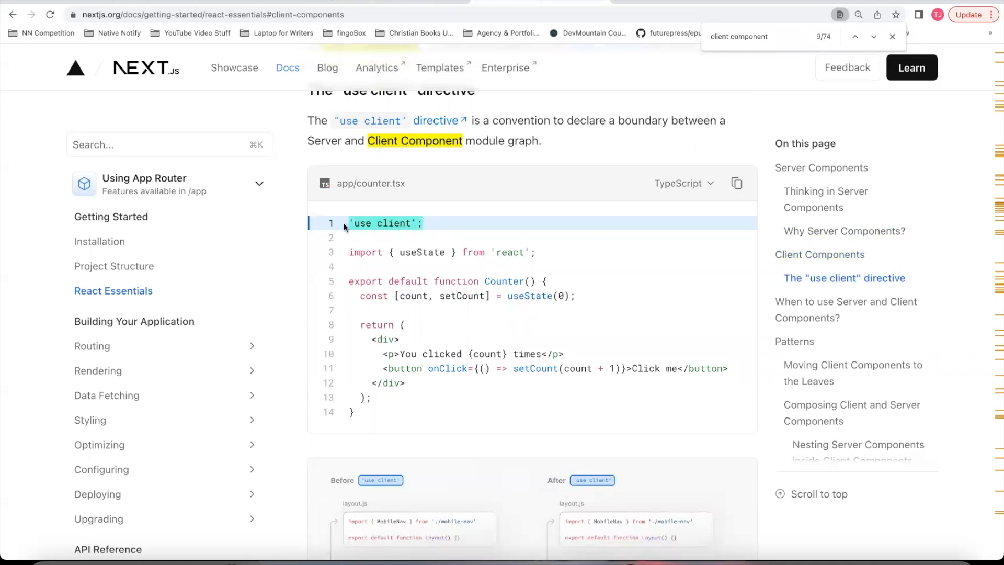
mouse_move(493, 285)
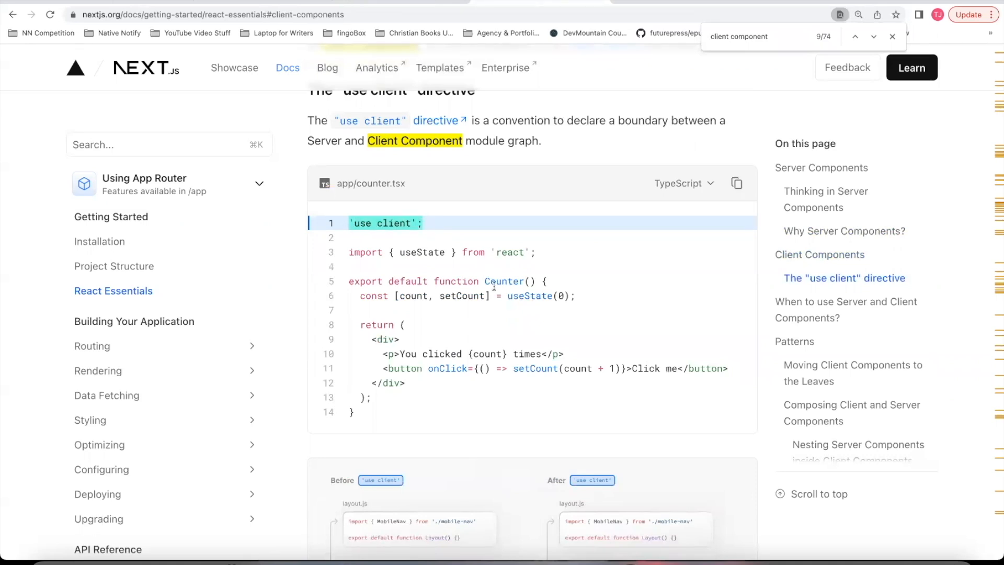
mouse_move(611, 325)
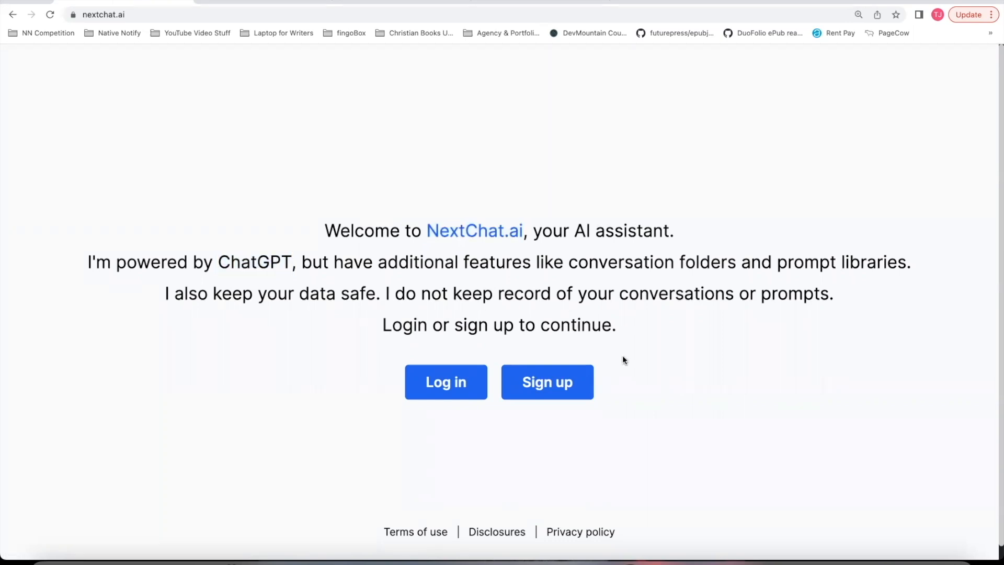
mouse_move(555, 262)
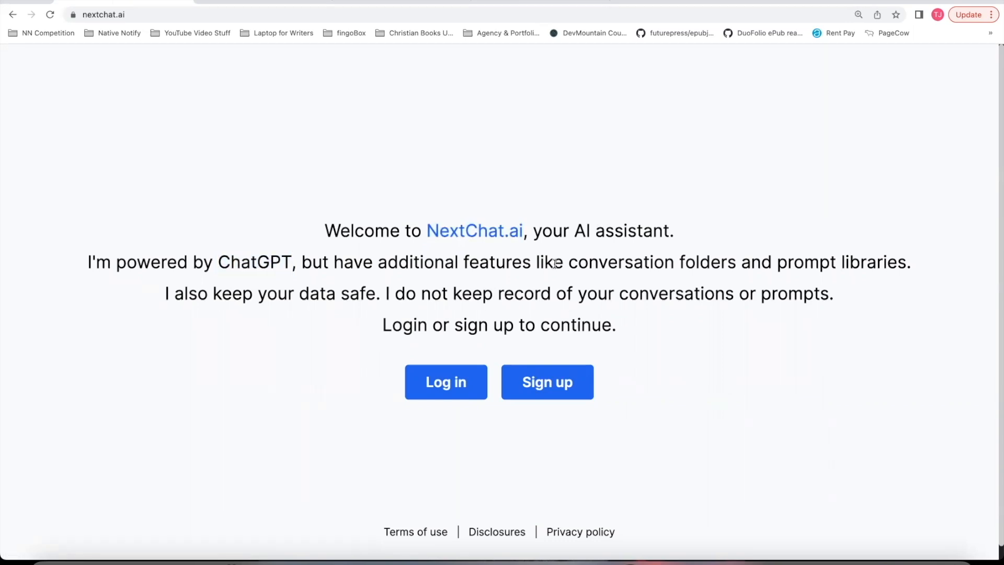
mouse_move(554, 279)
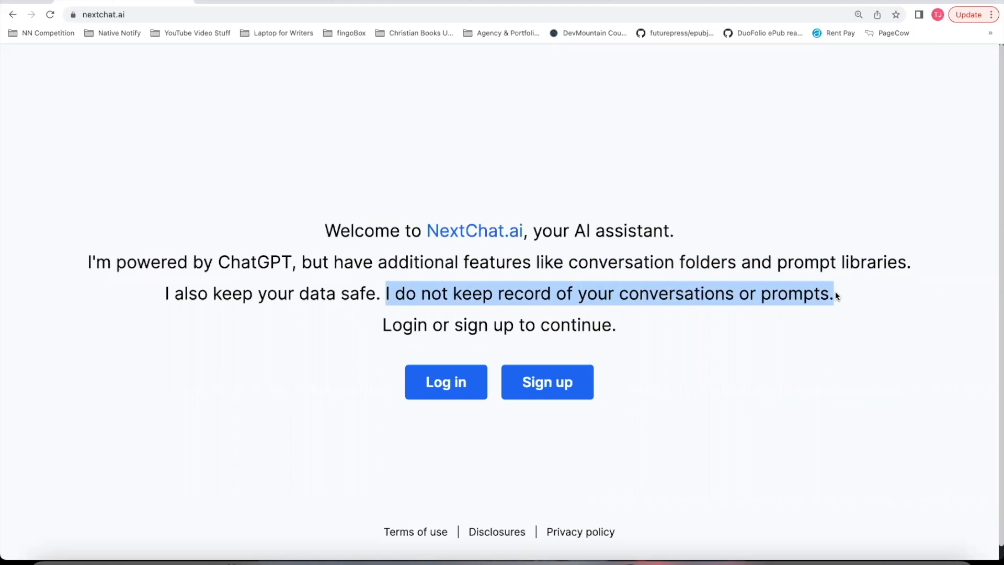
left_click(440, 266)
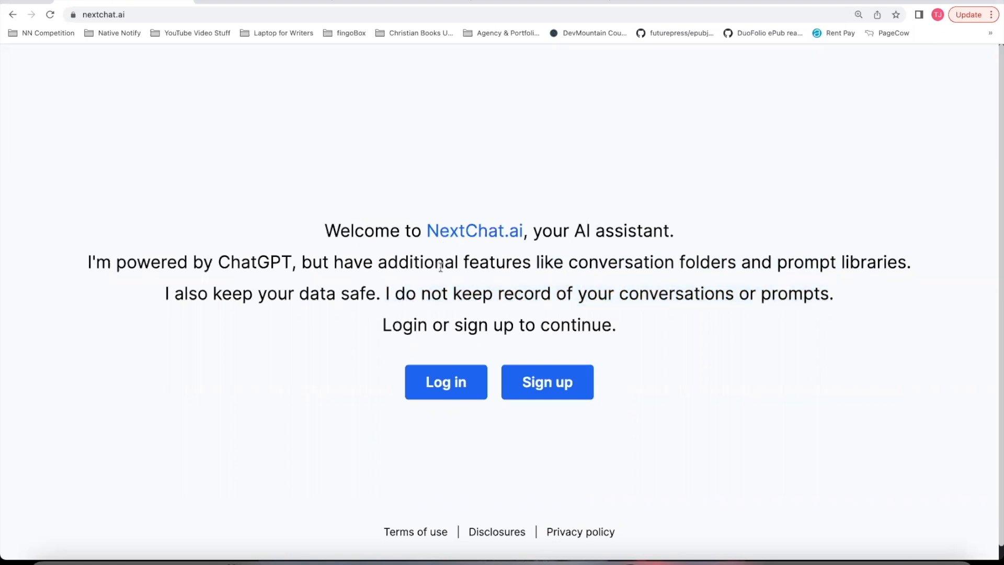
mouse_move(545, 386)
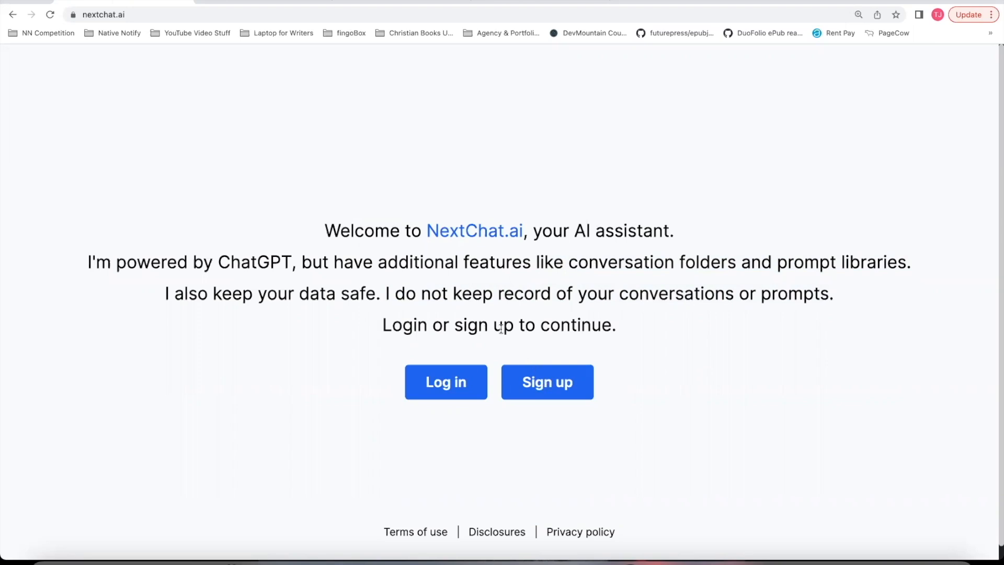
left_click(445, 382)
type("server")
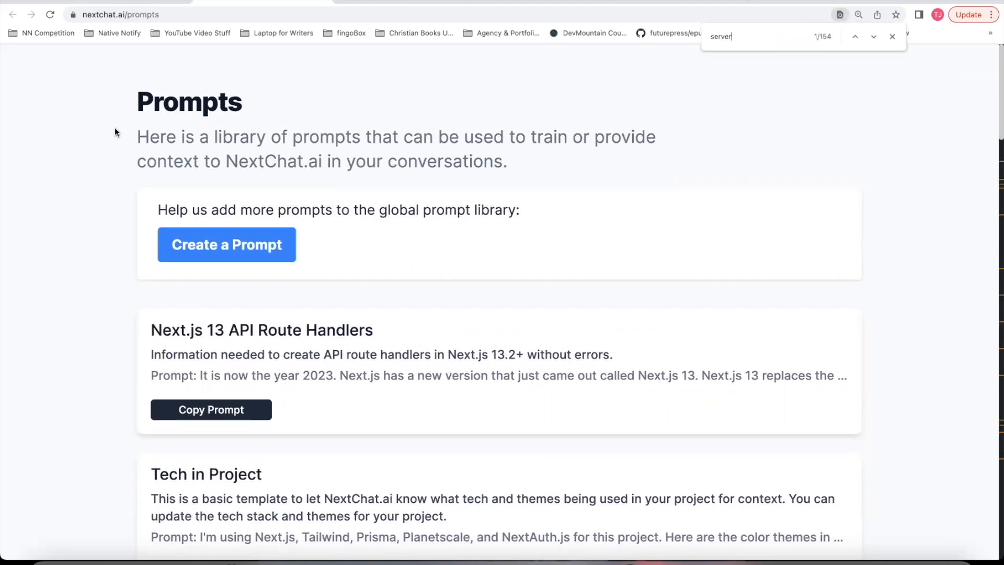
type("actions")
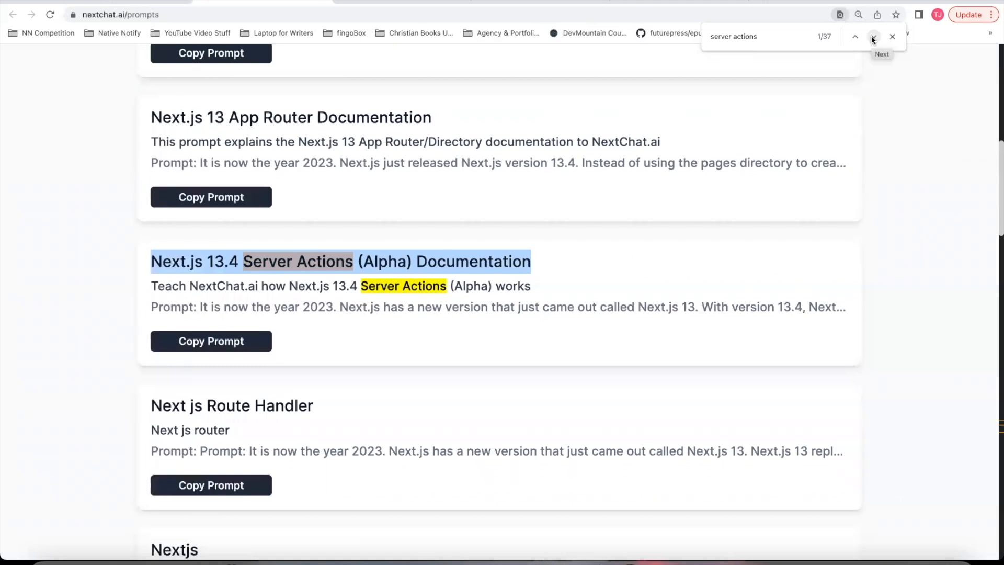
left_click(873, 36)
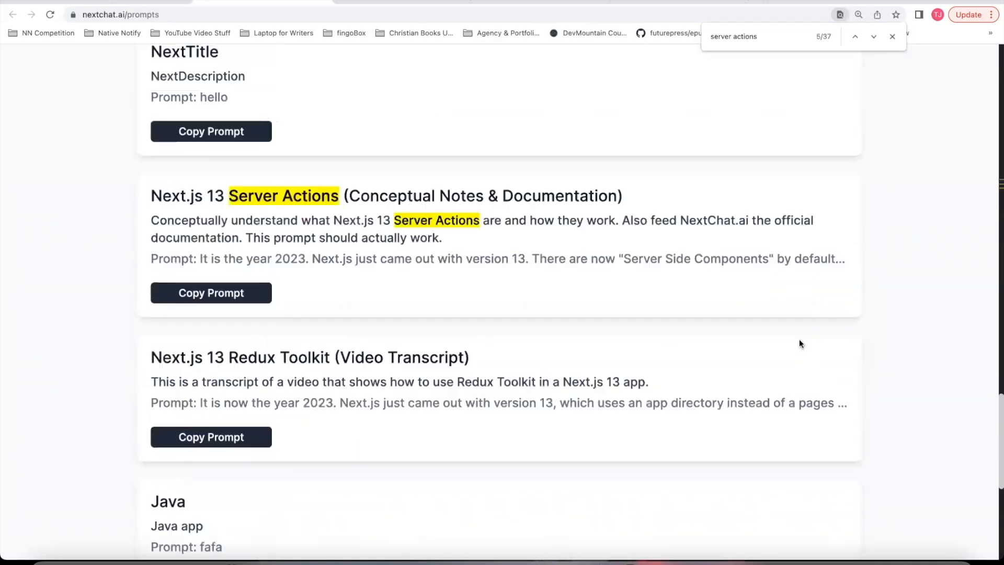
scroll("down", 3)
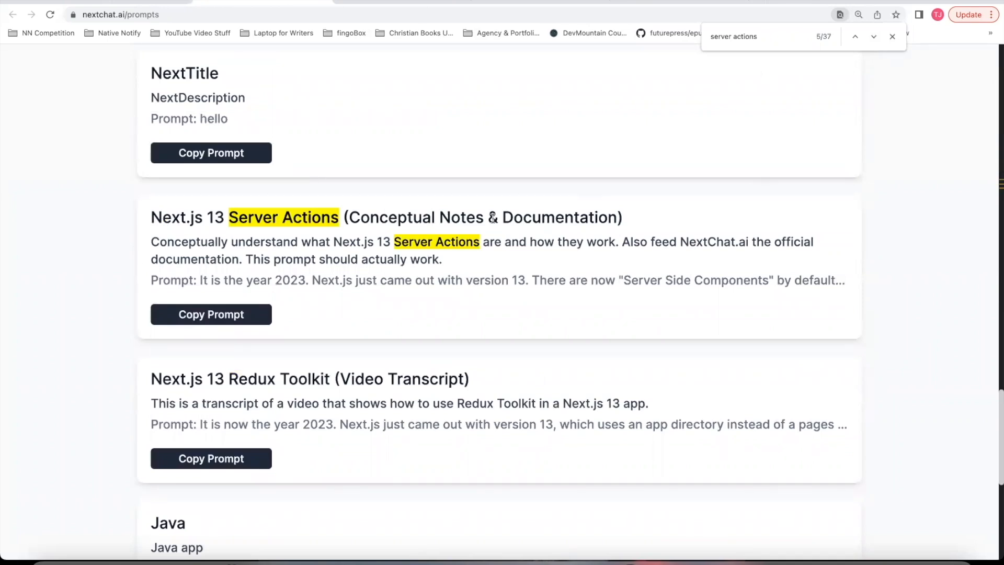
mouse_move(627, 227)
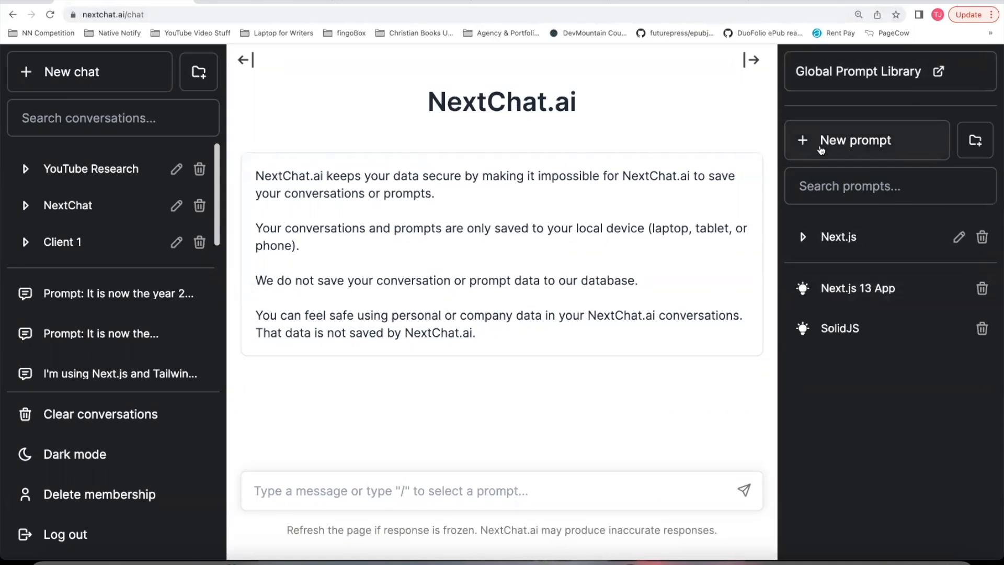
Step: Save a new prompt named 'Next 13 Server Actions' and paste code into the message box
left_click(856, 139)
type("Next")
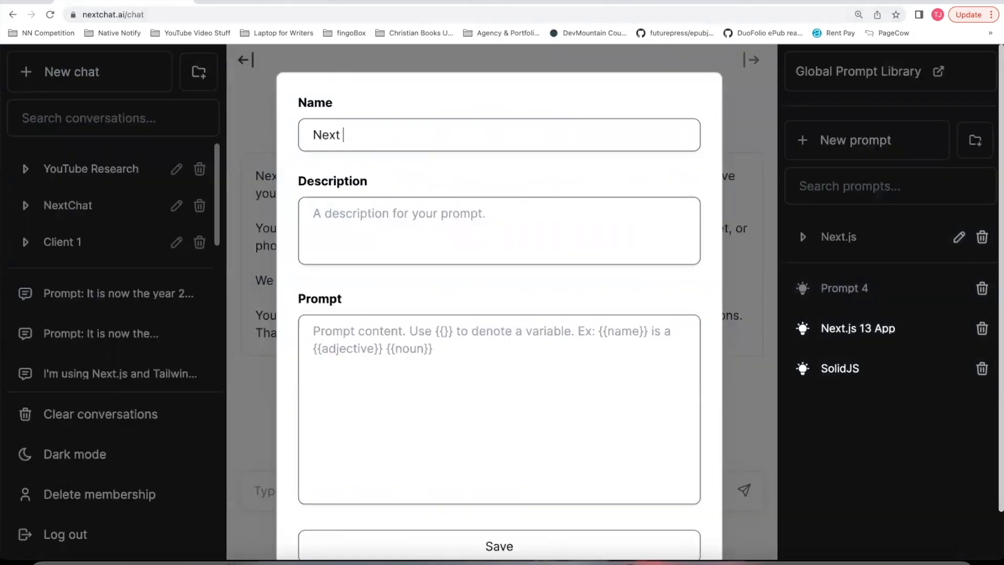
type("13 Server")
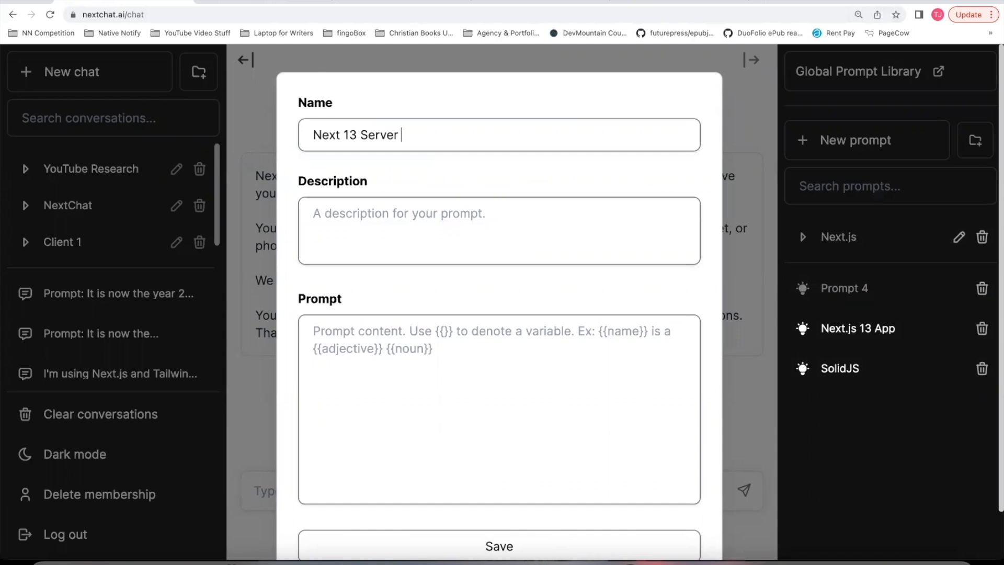
left_click(499, 545)
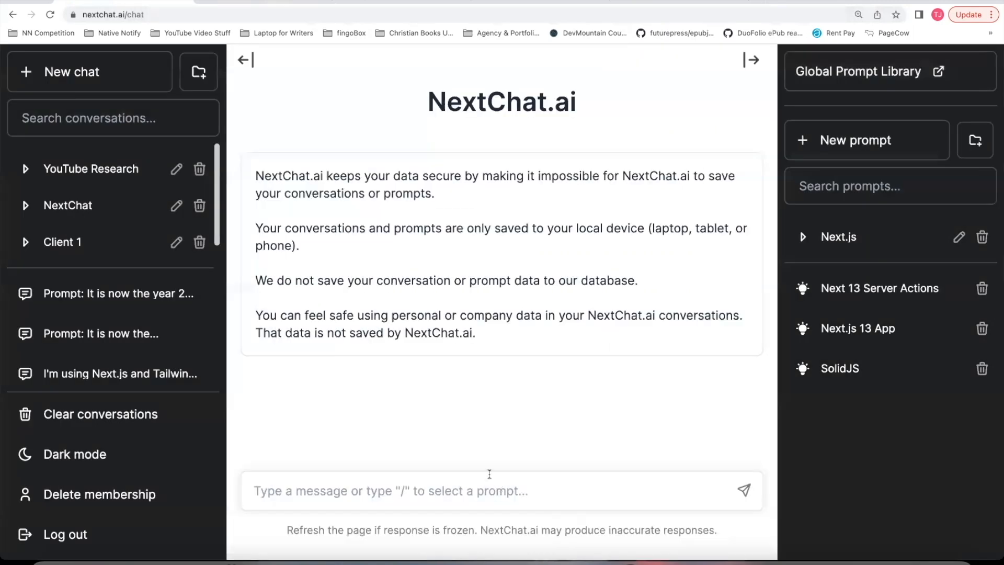
type("/")
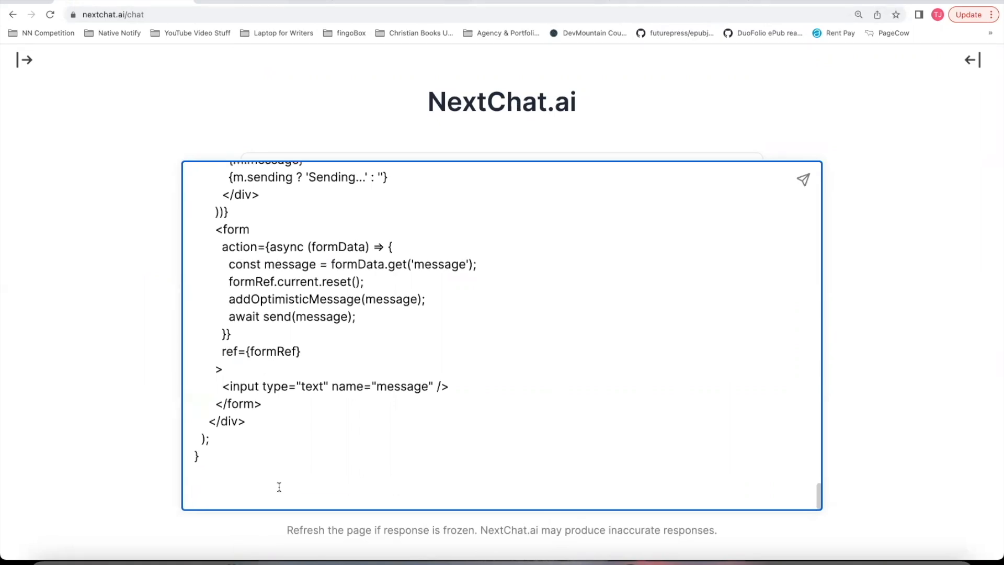
Step: Ask 'How do I set up server actions in my project' and highlight the experimental serverActions config
type("How do I")
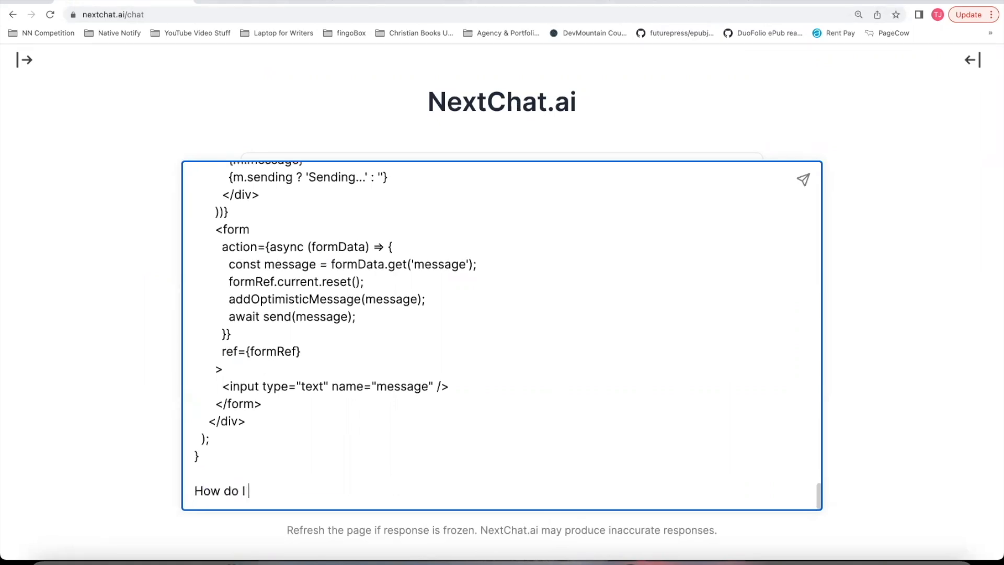
type("set up server")
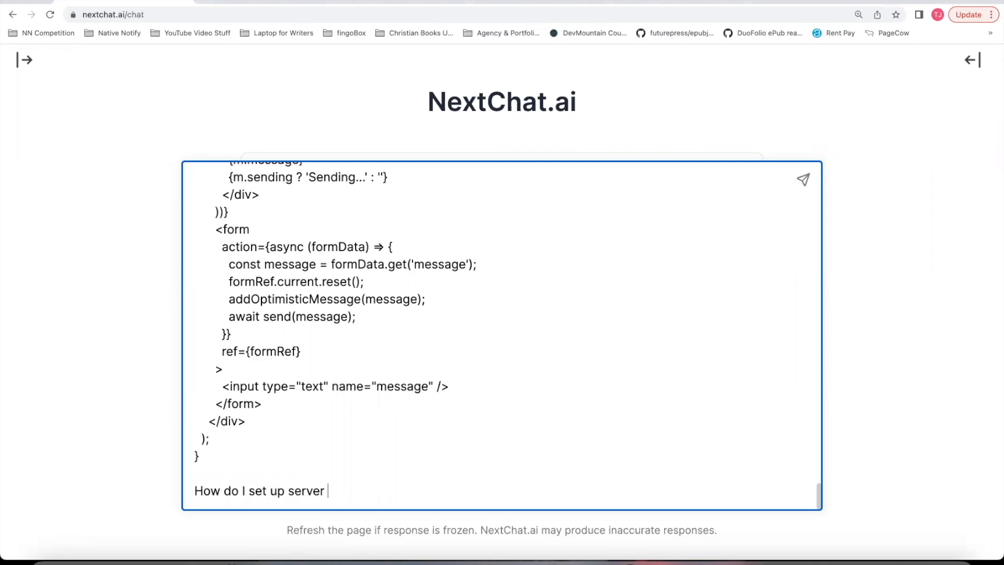
type("actions in my p")
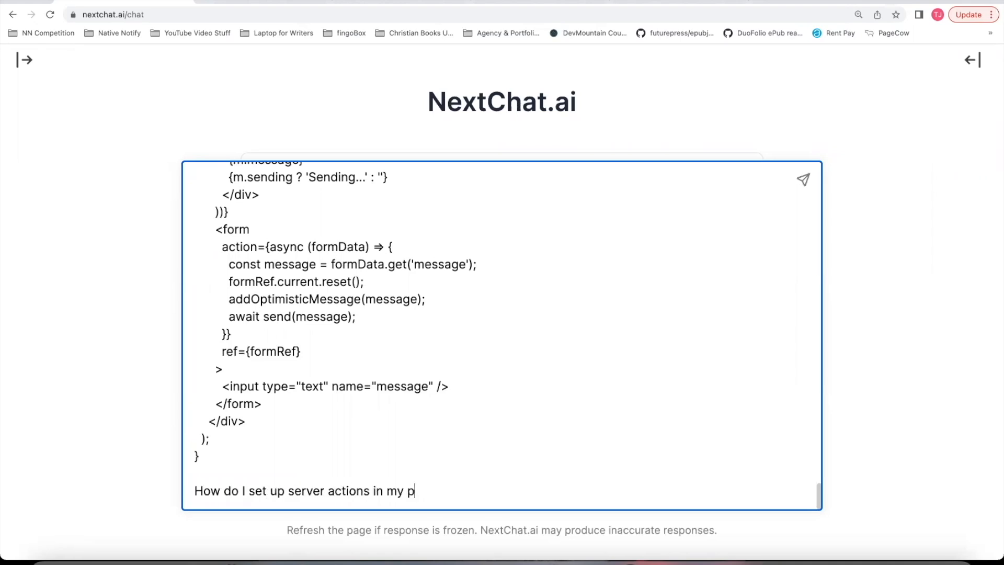
left_click(802, 179)
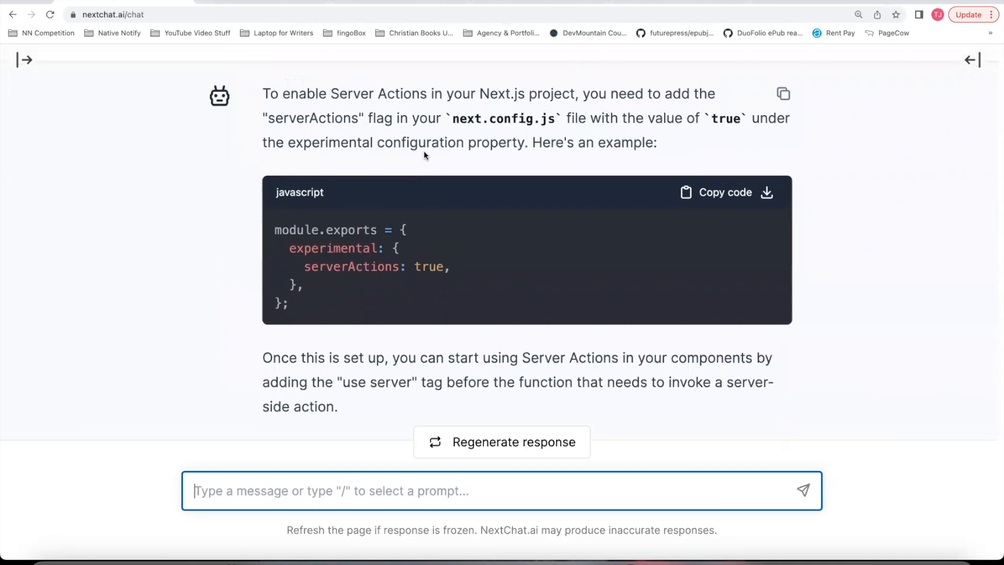
double_click(503, 117)
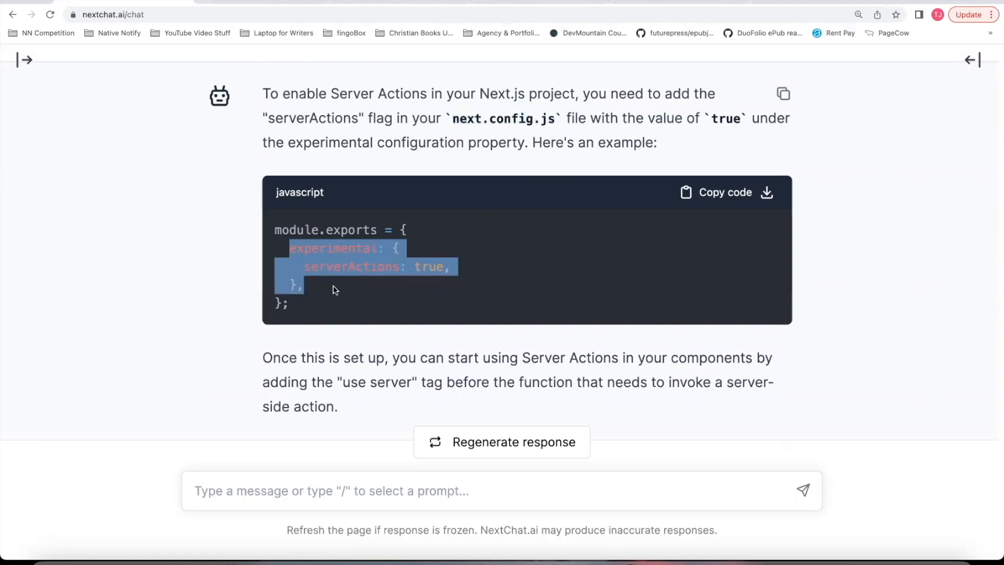
mouse_move(363, 212)
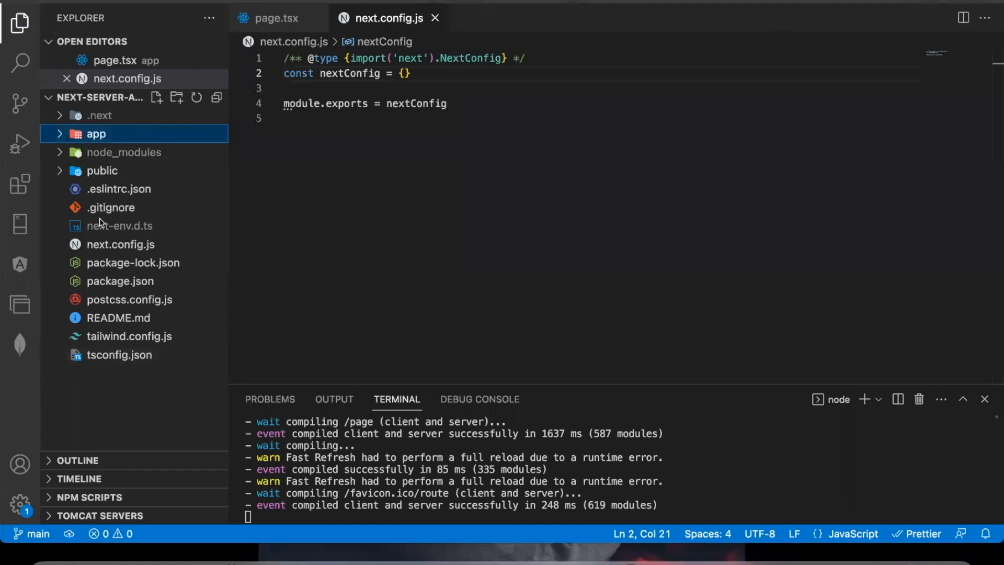
mouse_move(159, 248)
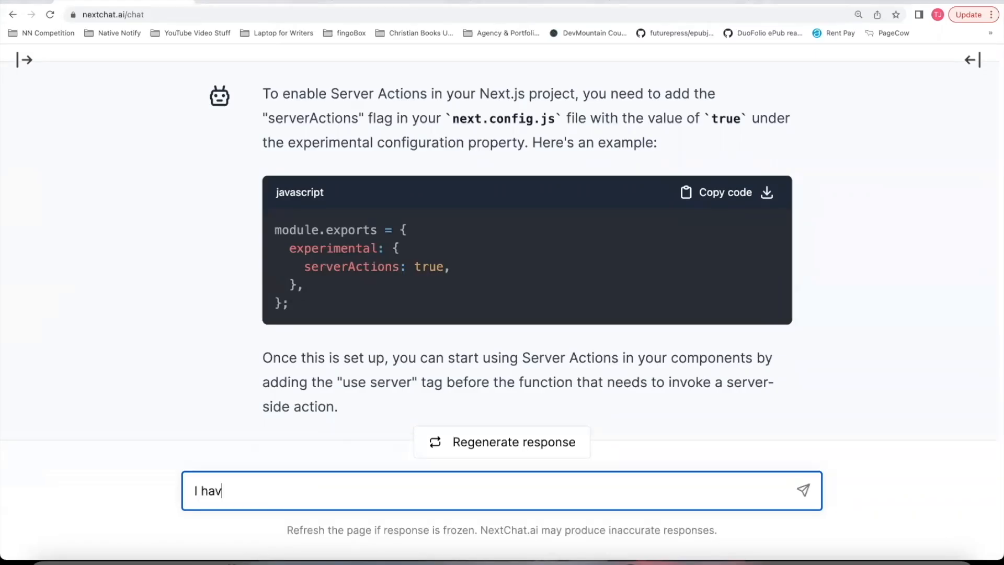
Step: Ask for an example home page that uses server actions in a blank project
type("e a blank project. create an examp")
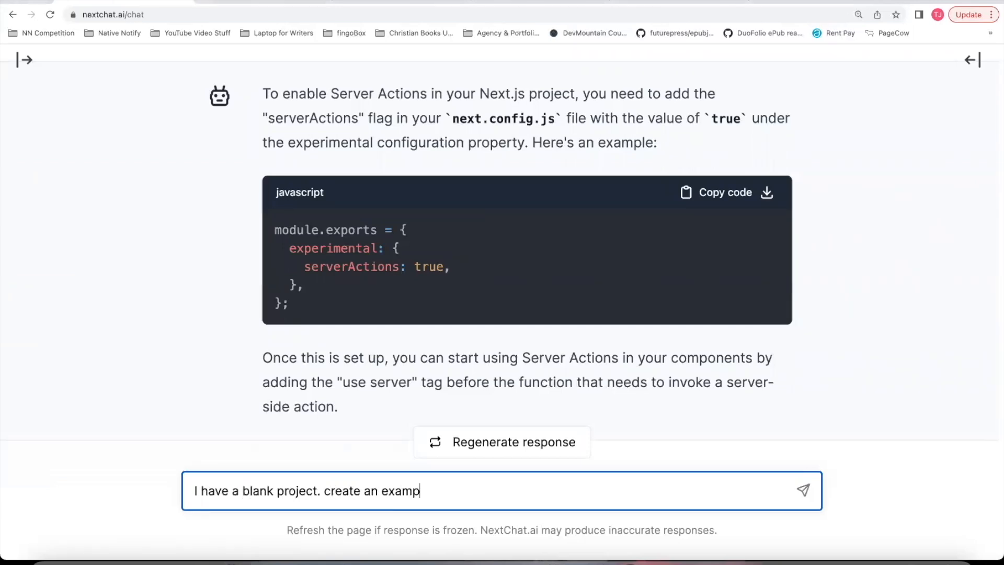
type("le home page that us")
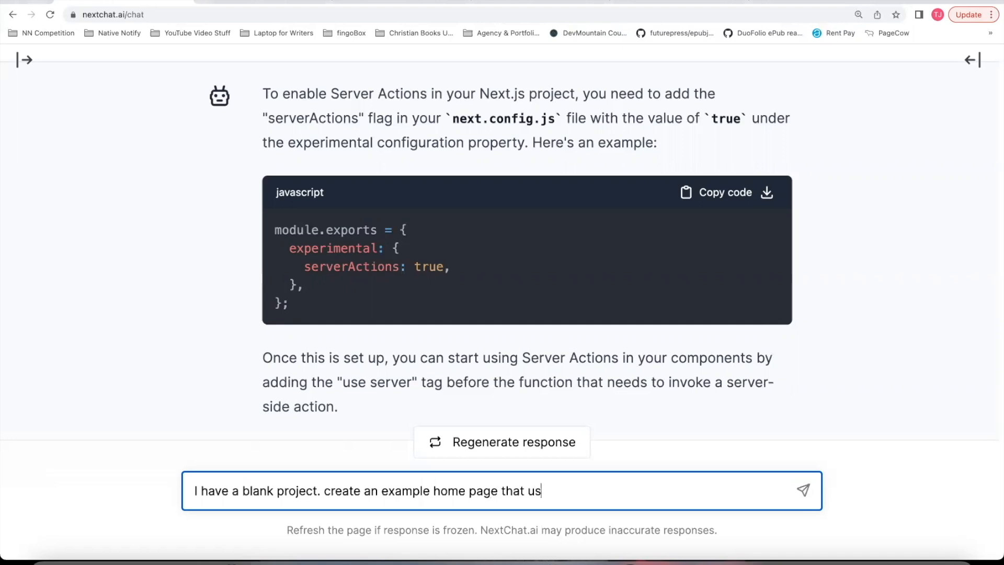
type("es server act")
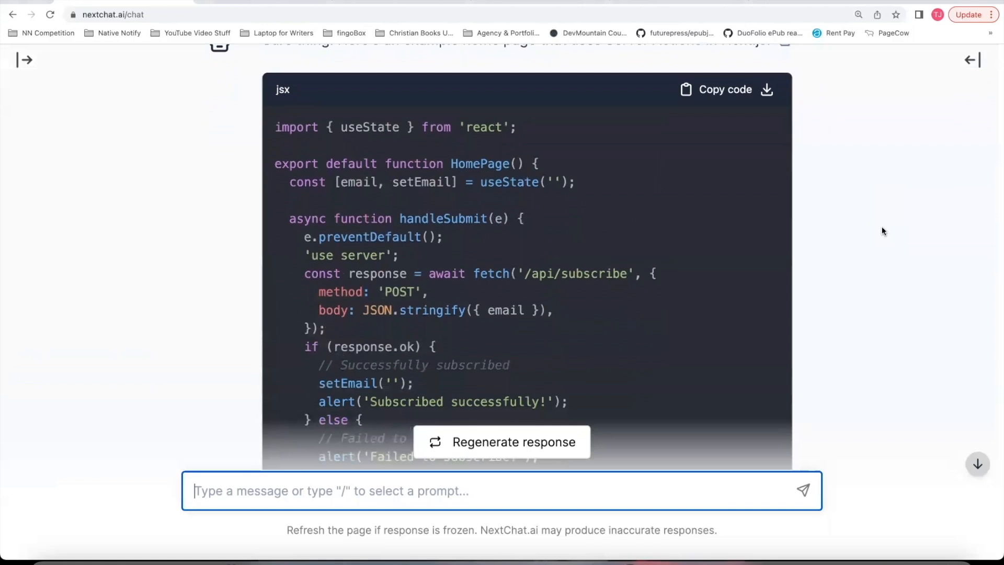
scroll("up", 3)
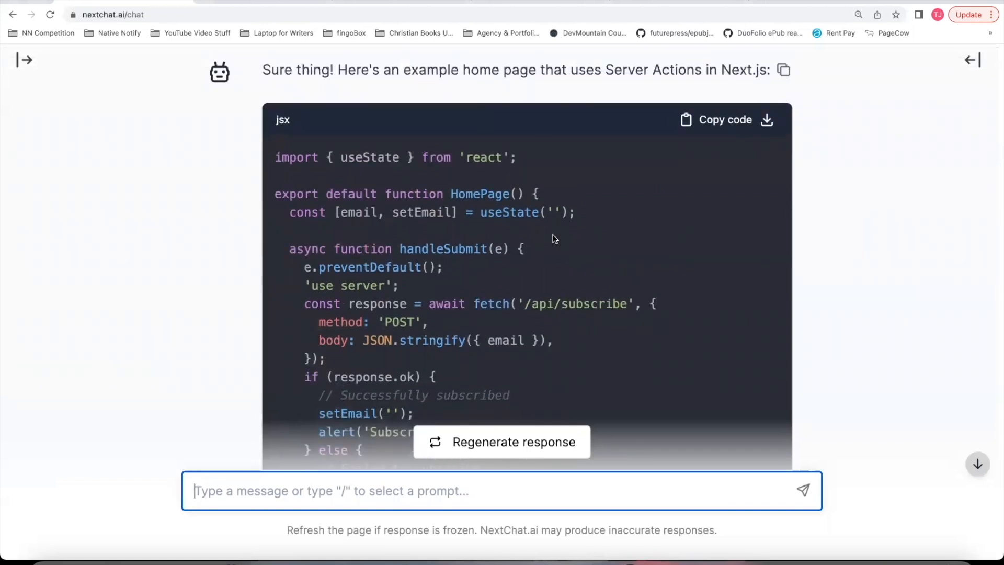
mouse_move(374, 154)
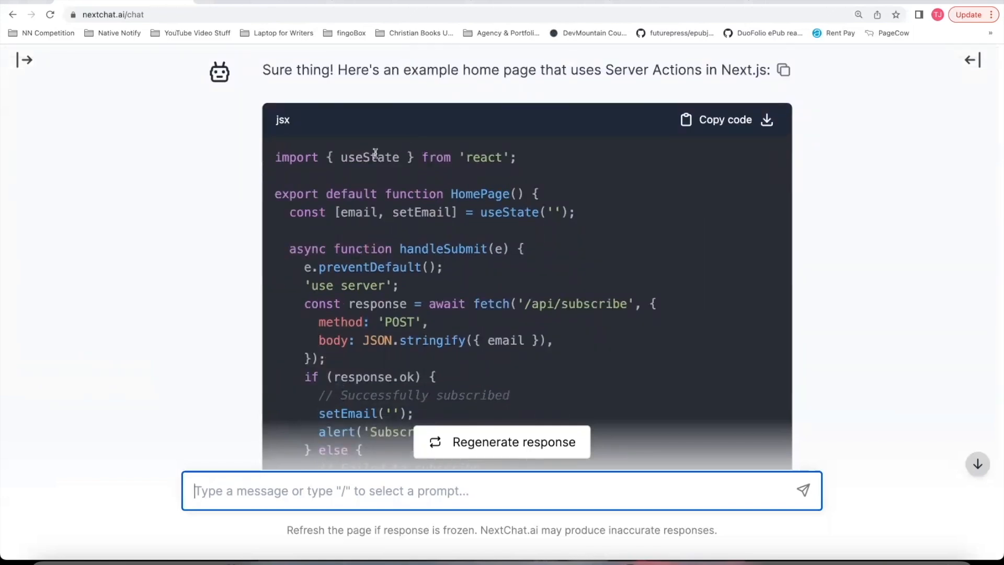
Step: Highlight useState in the generated HomePage code while scrolling through the reply
double_click(370, 157)
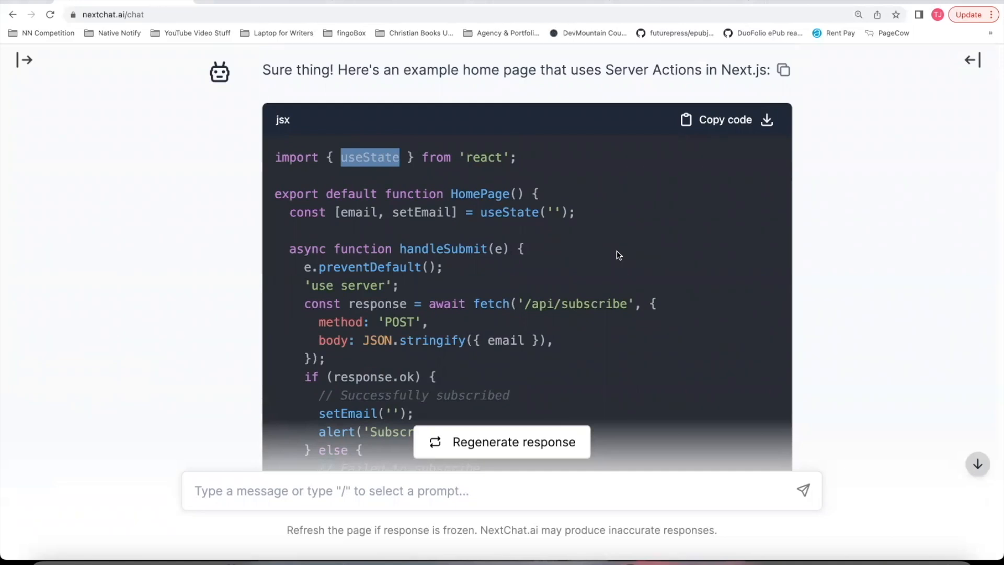
scroll("down", 3)
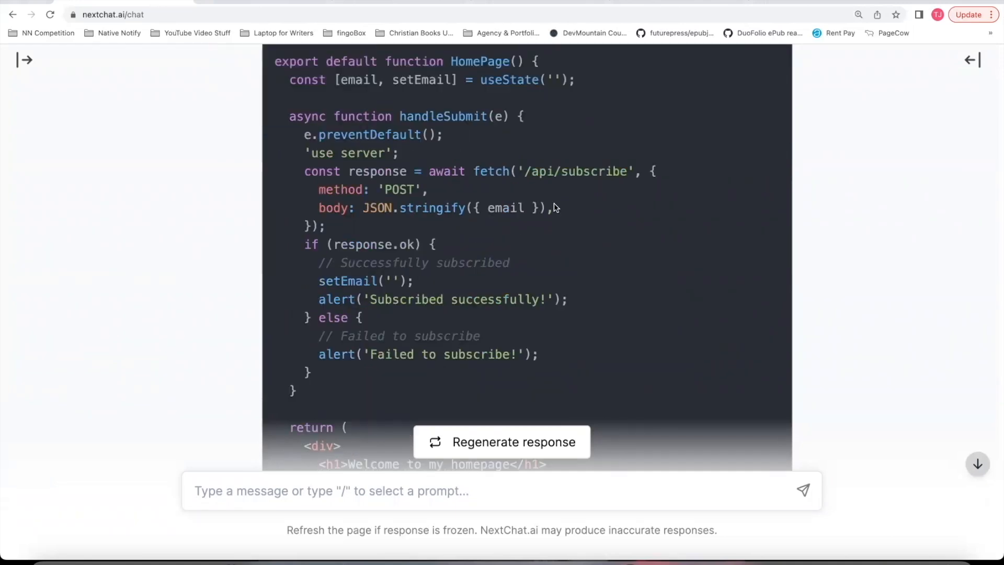
scroll("down", 3)
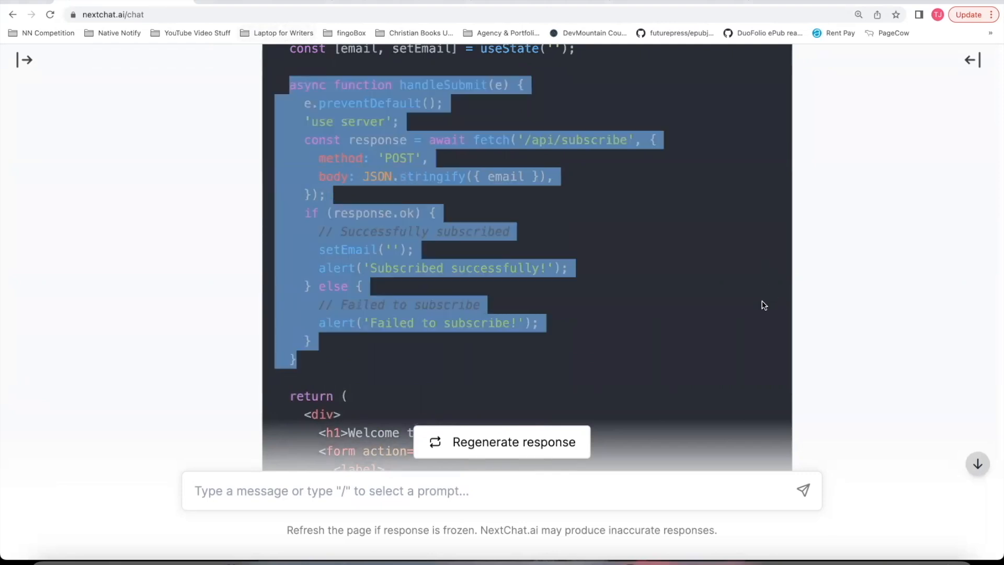
scroll("down", 3)
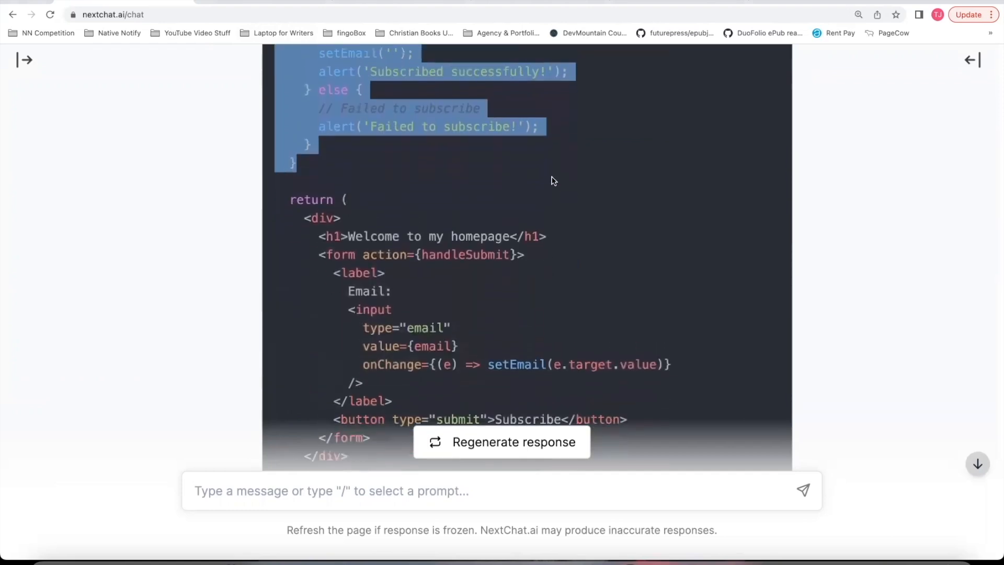
scroll("up", 3)
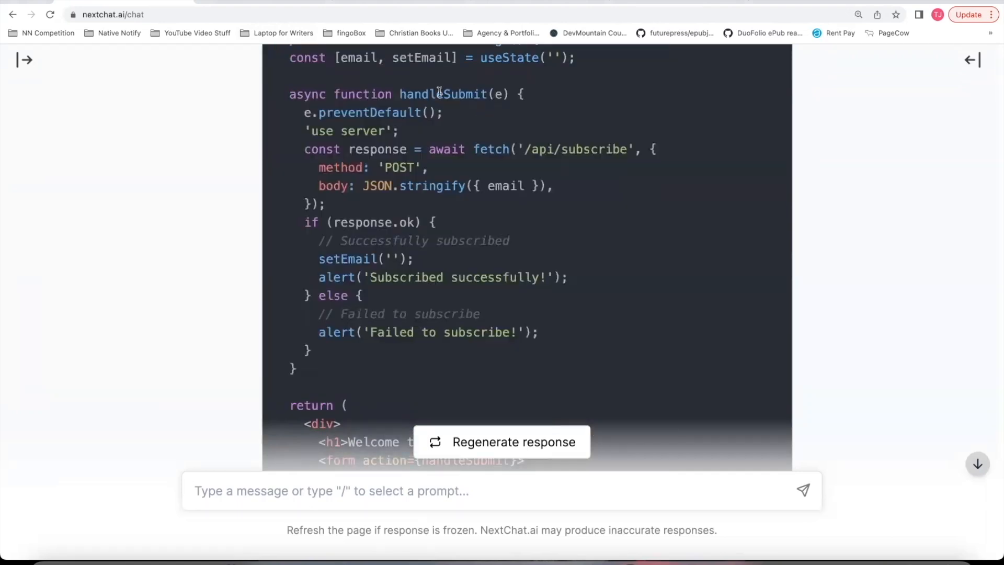
scroll("down", 3)
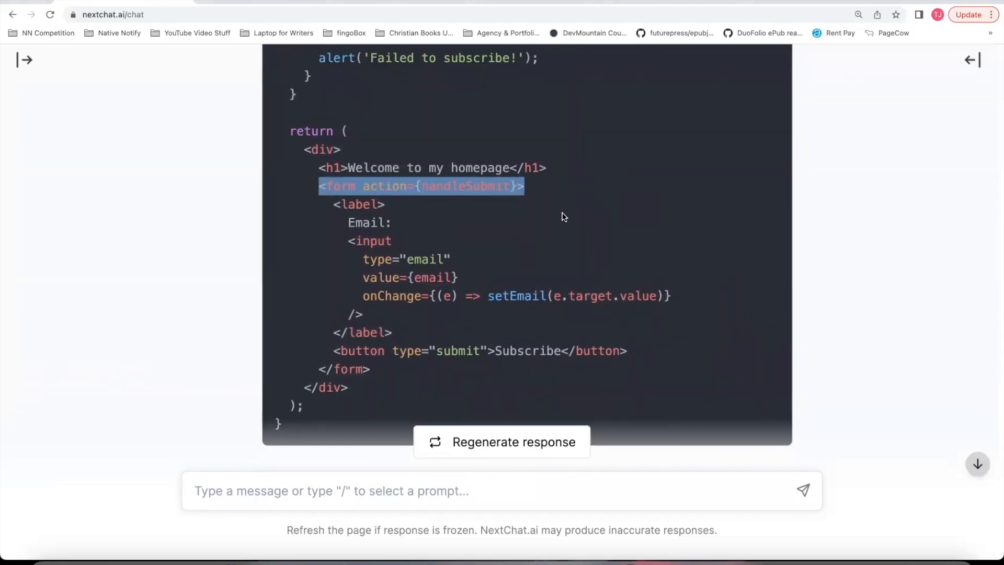
scroll("up", 3)
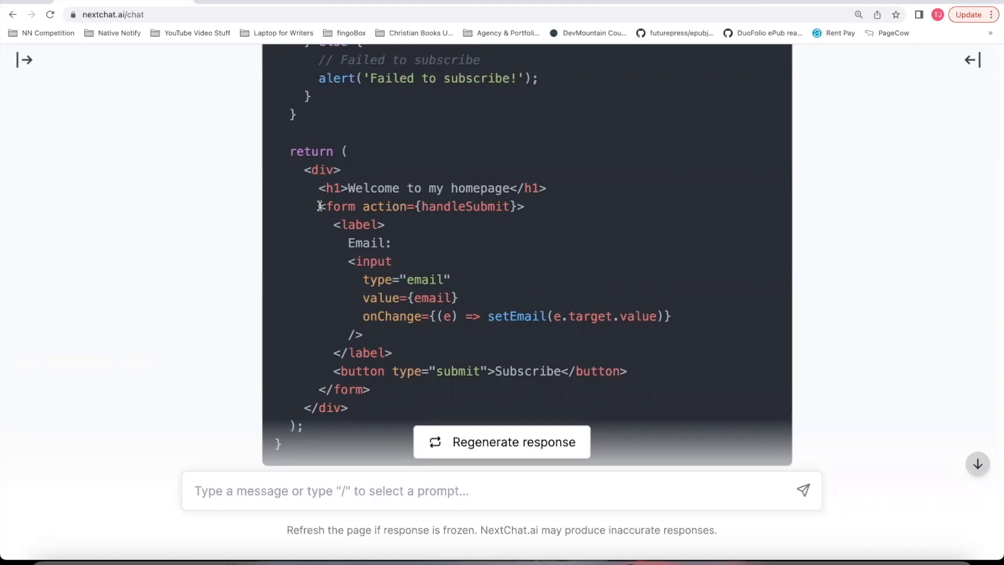
Step: Point out form action={handleSubmit}, the async handleSubmit, await fetch and 'use server'
triple_click(421, 206)
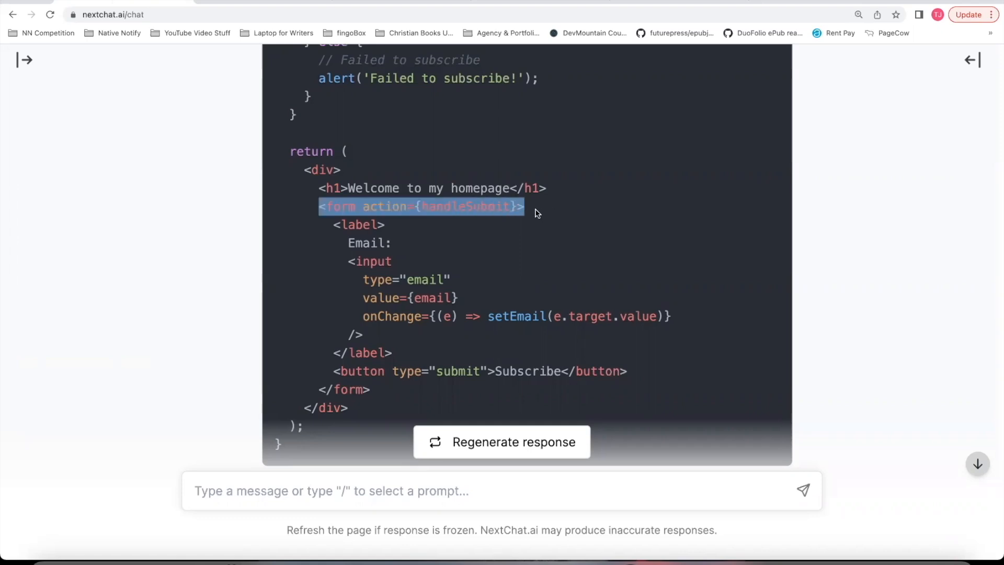
scroll("up", 3)
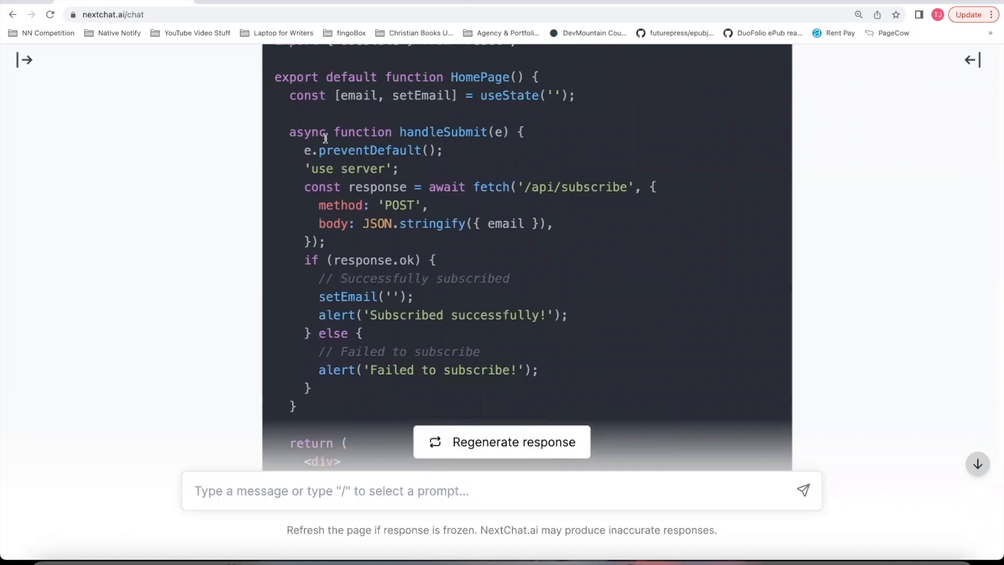
scroll("up", 3)
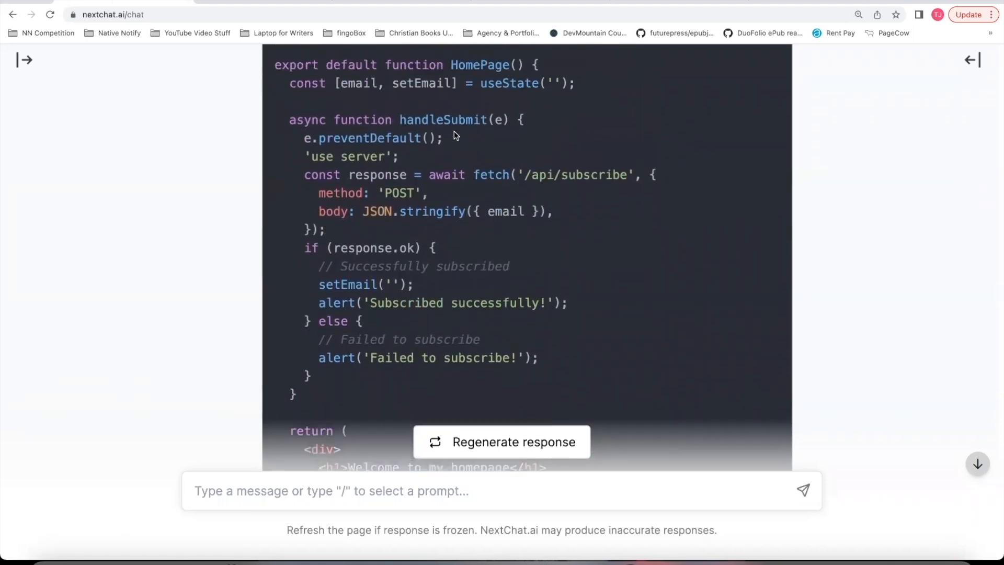
double_click(308, 120)
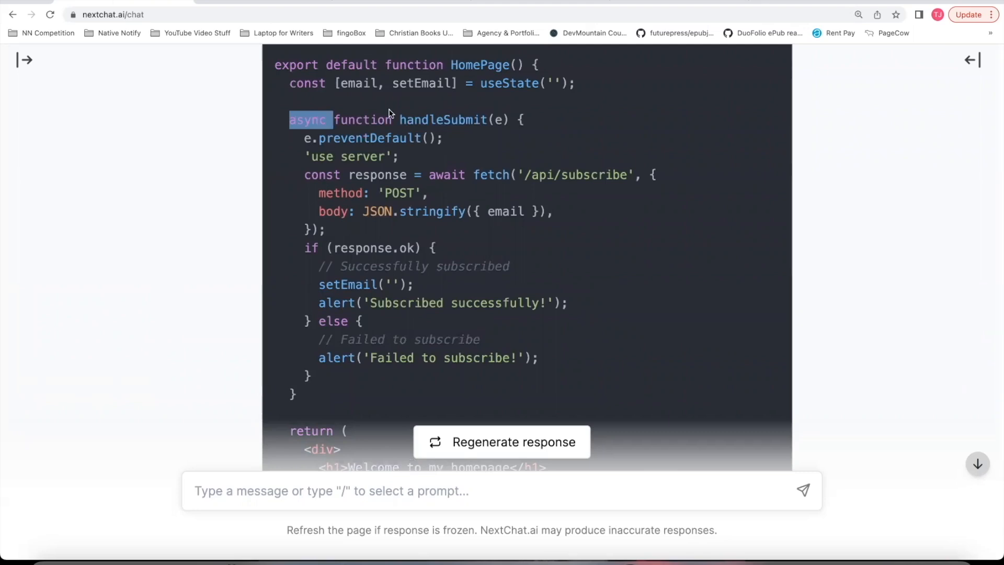
double_click(446, 175)
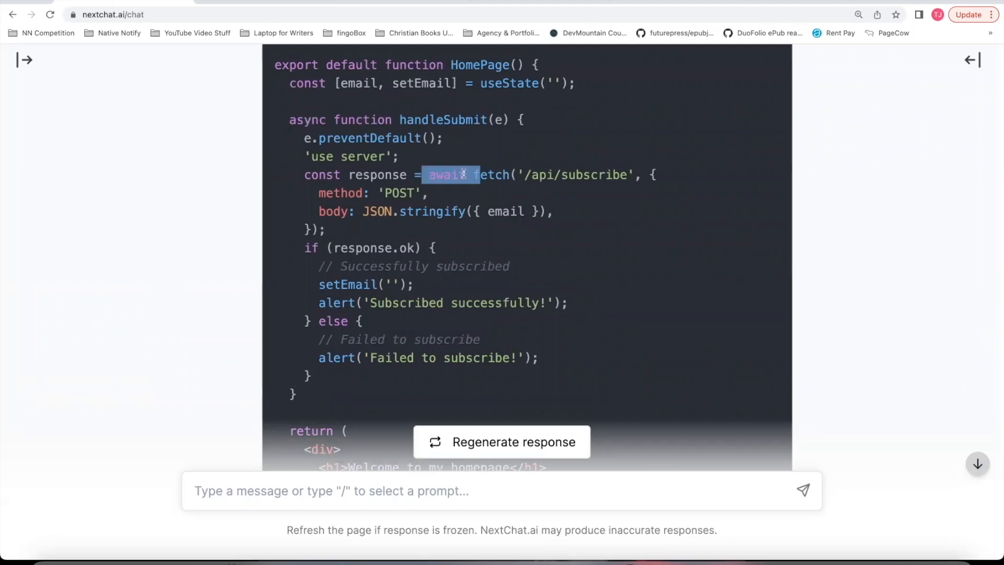
double_click(308, 120)
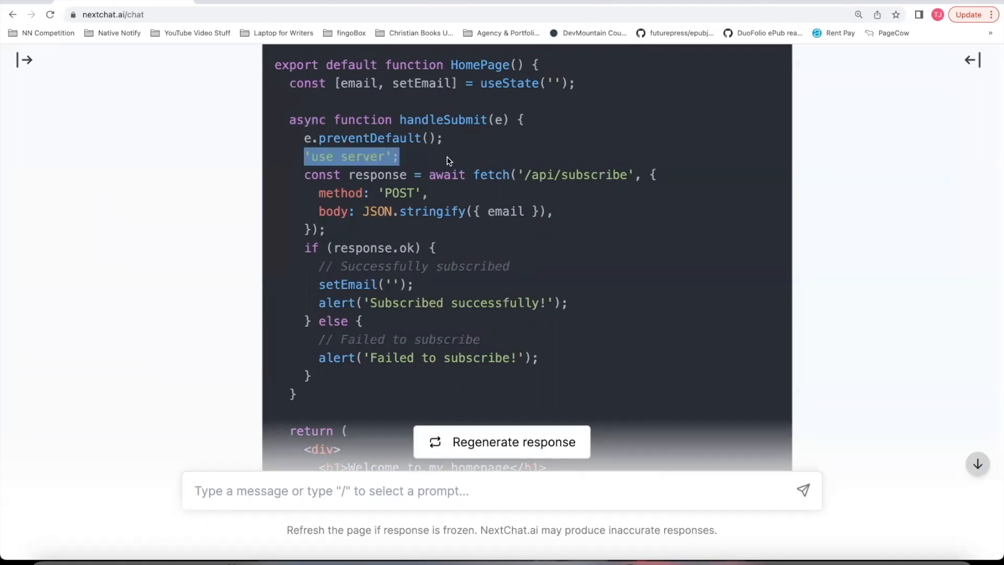
mouse_move(450, 136)
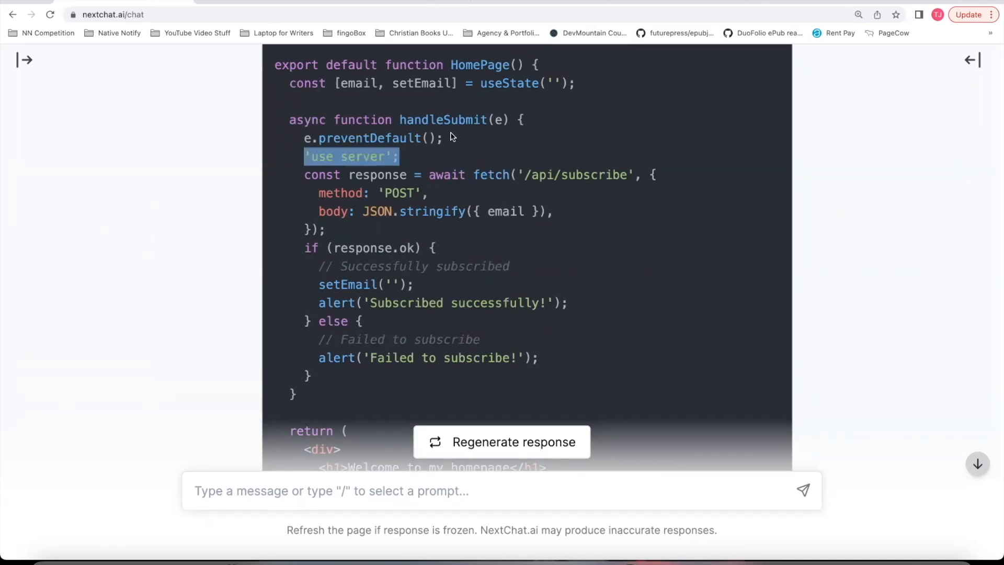
mouse_move(438, 334)
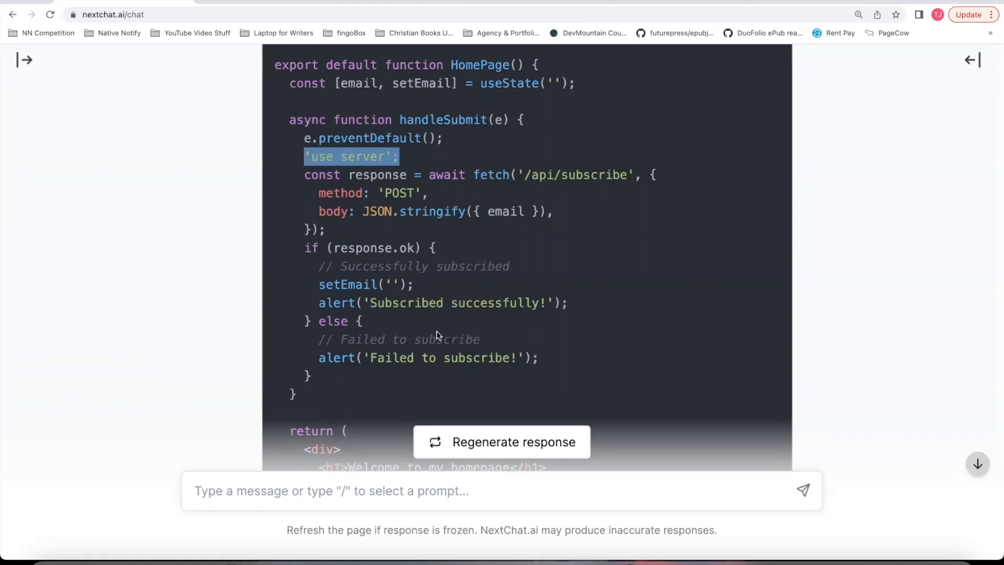
scroll("up", 3)
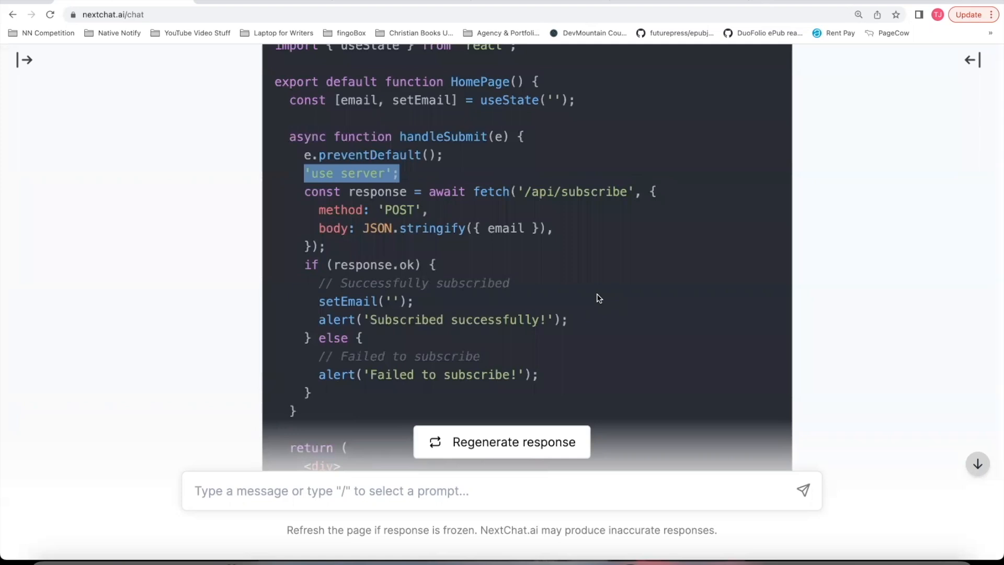
scroll("up", 3)
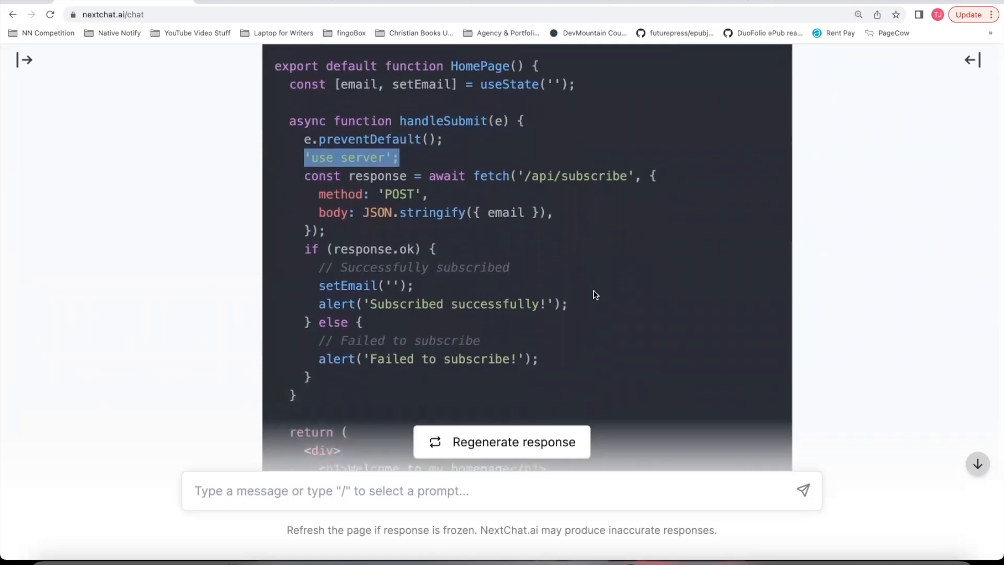
mouse_move(625, 266)
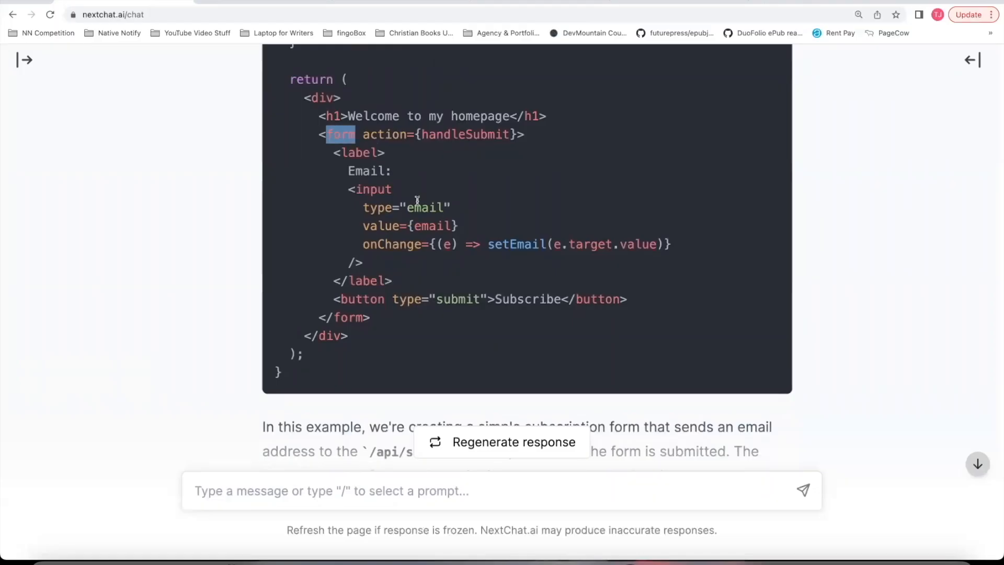
Step: Highlight handleSubmit and the useState import, then copy the HomePage code block
double_click(465, 134)
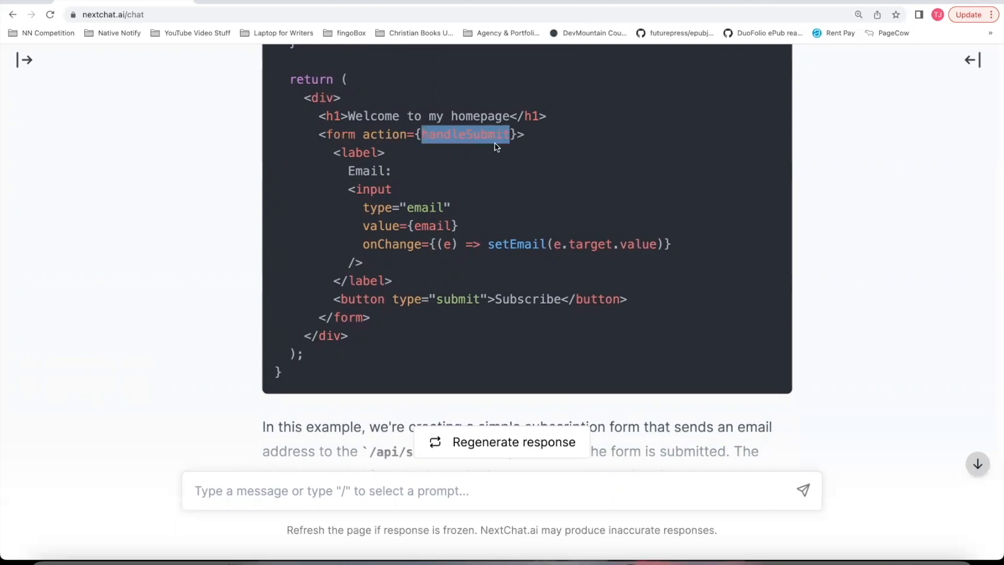
scroll("up", 3)
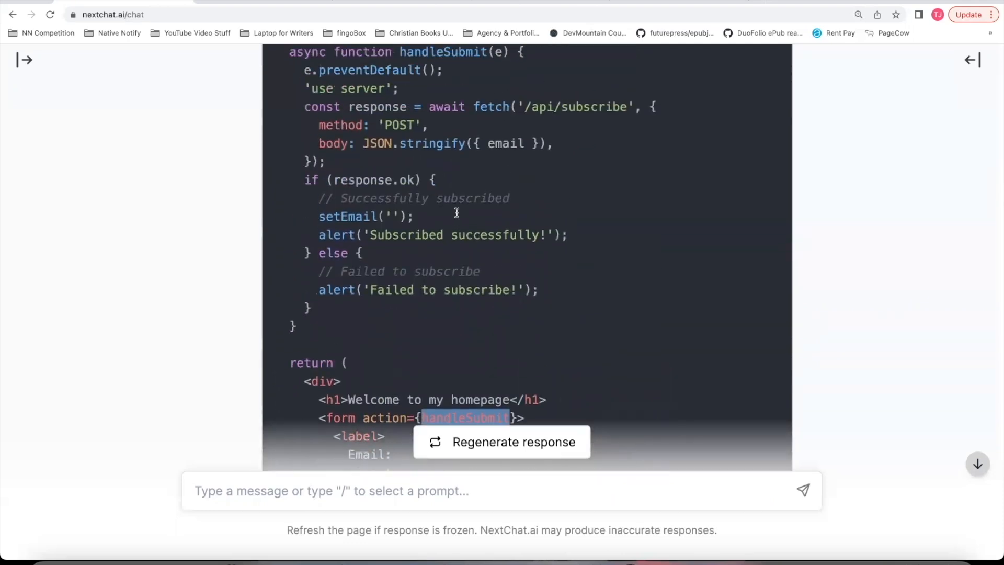
scroll("up", 3)
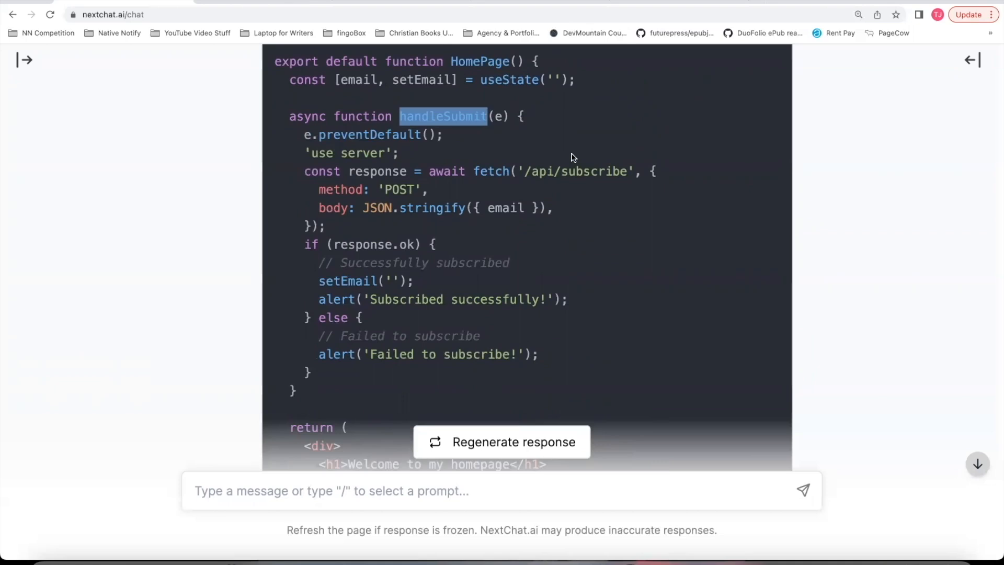
mouse_move(500, 159)
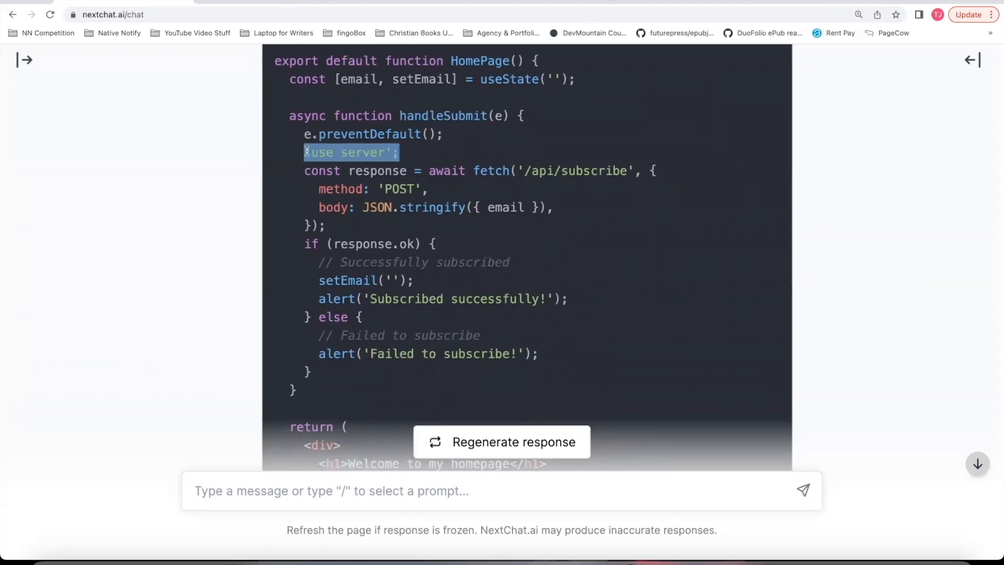
mouse_move(376, 180)
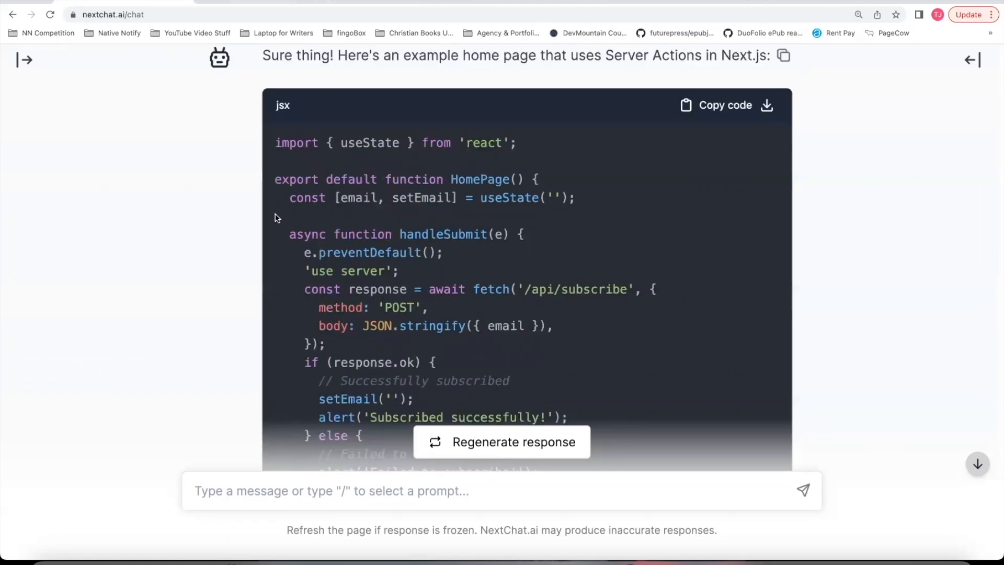
triple_click(394, 143)
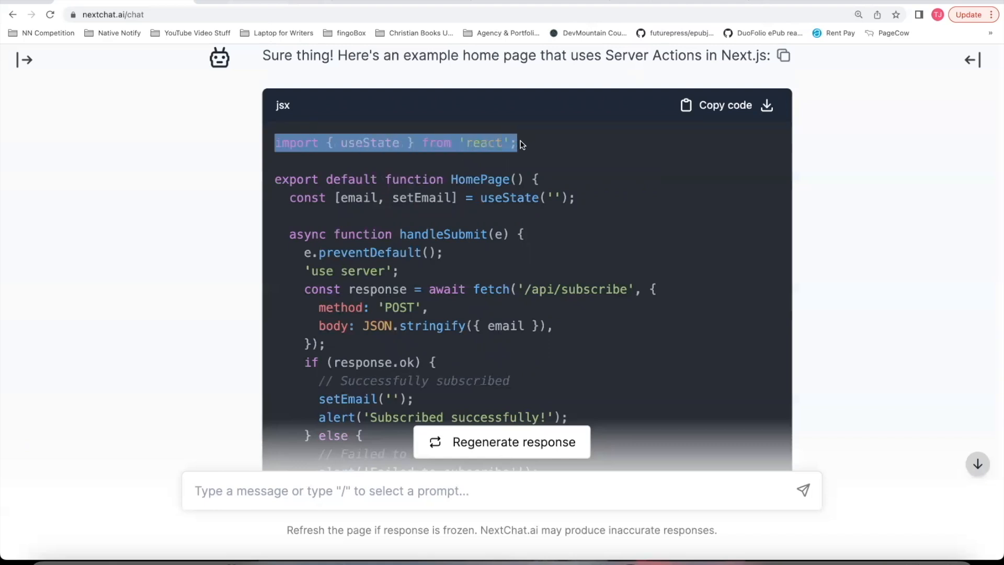
left_click(275, 179)
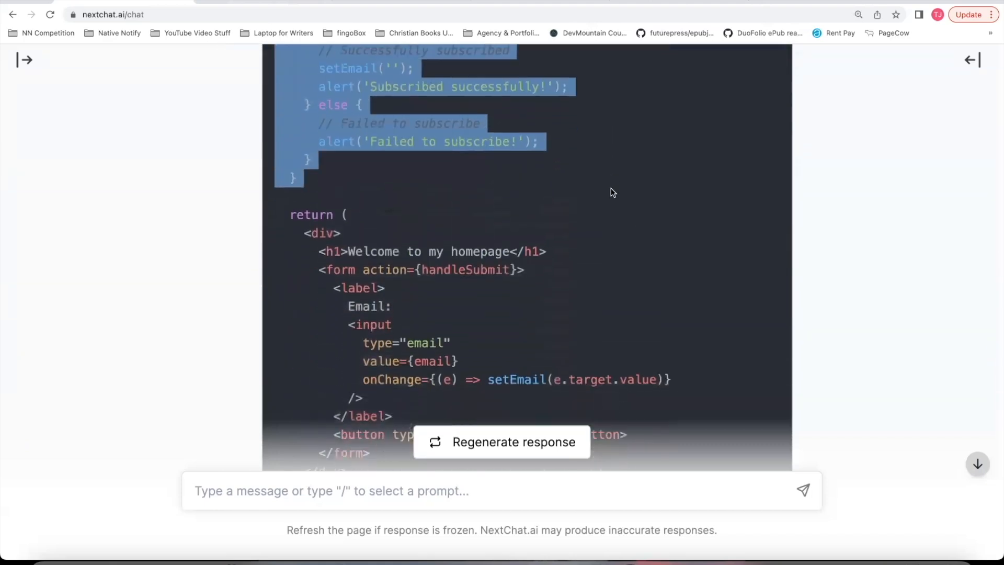
scroll("down", 3)
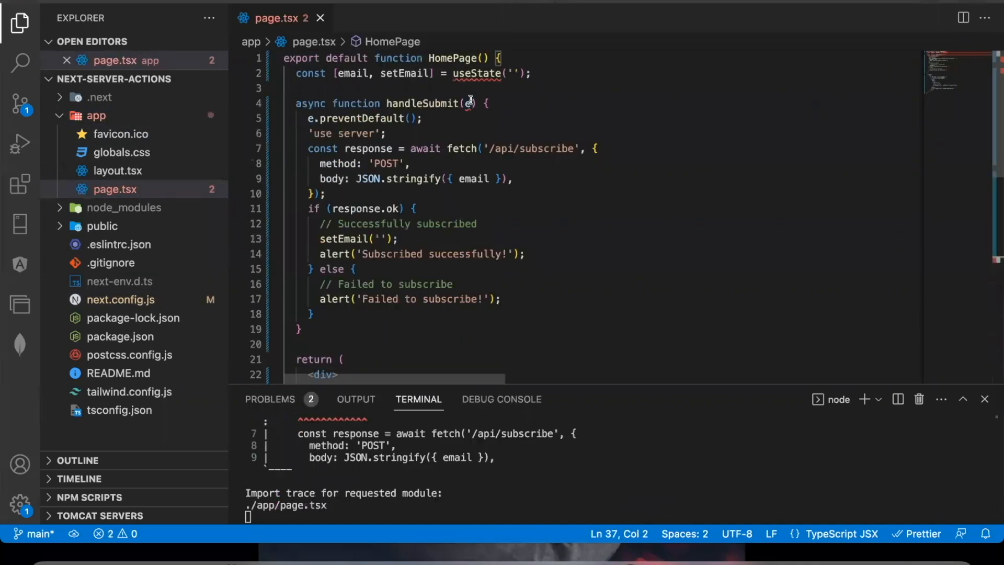
Step: Rename HomePage to Home, delete useState and fetch logic, and add console.log() in handleSubmit
key("Backspace")
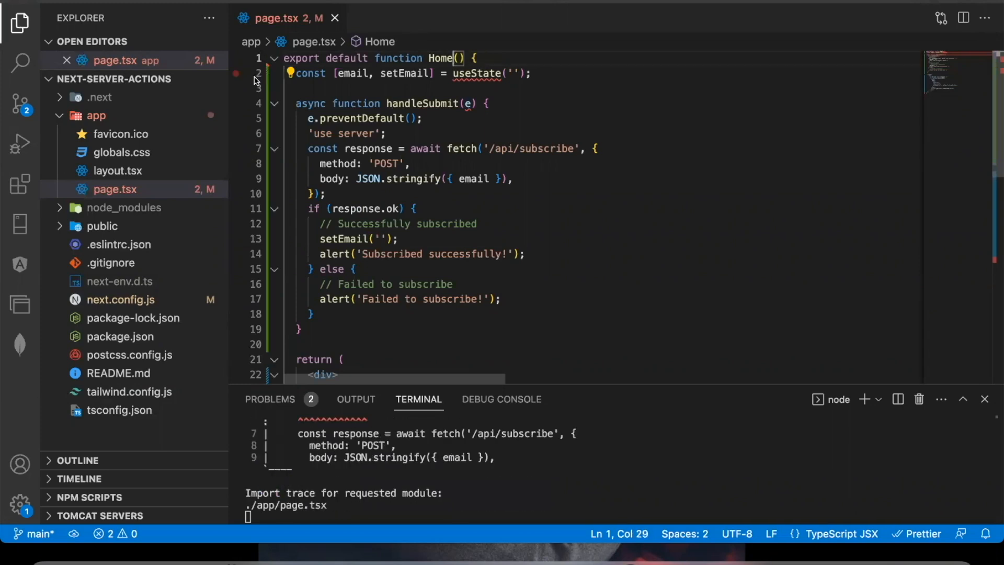
key("Backspace")
type("c")
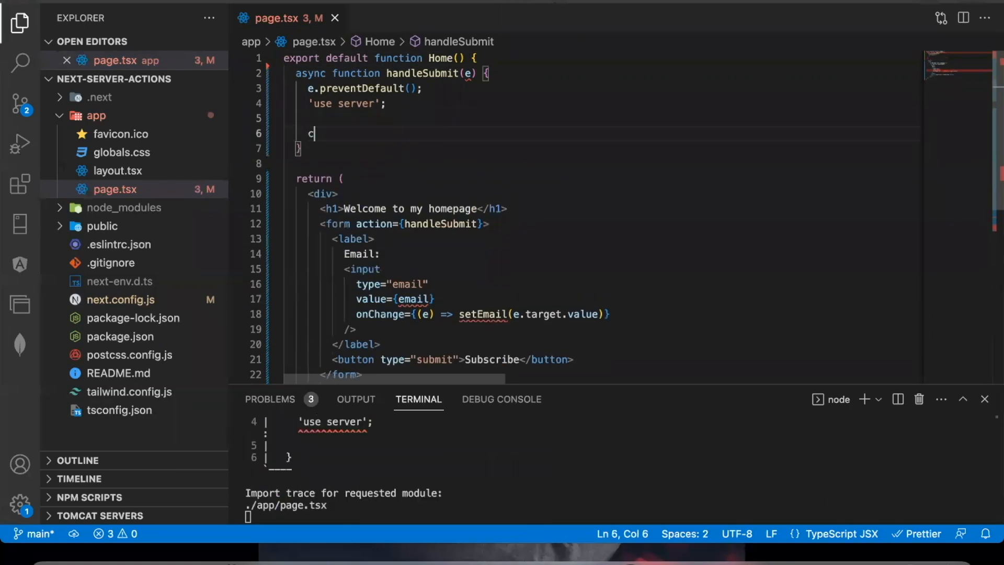
type("onsole.log()")
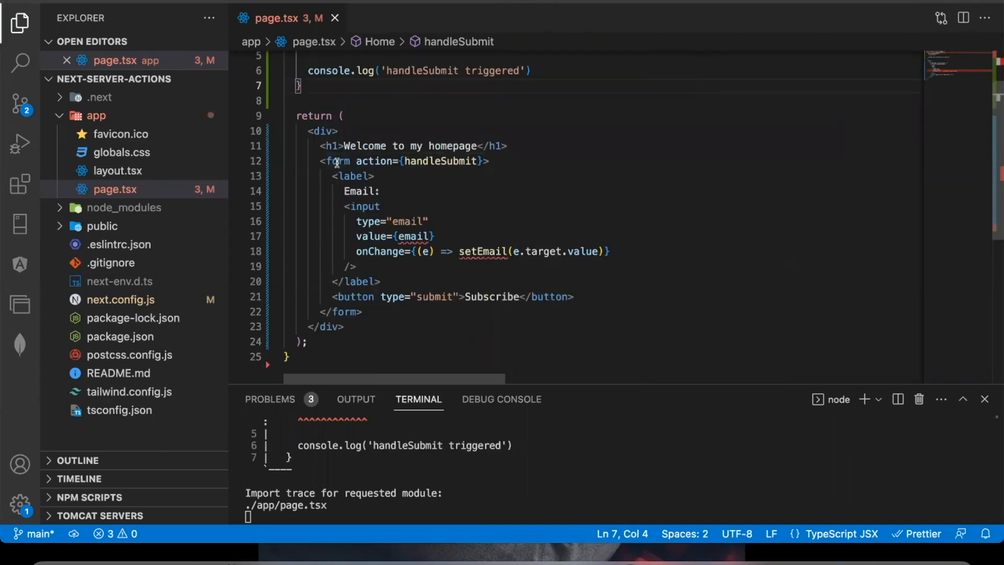
Step: Replace the input's value and onChange with name="email" and change its type to text
double_click(340, 160)
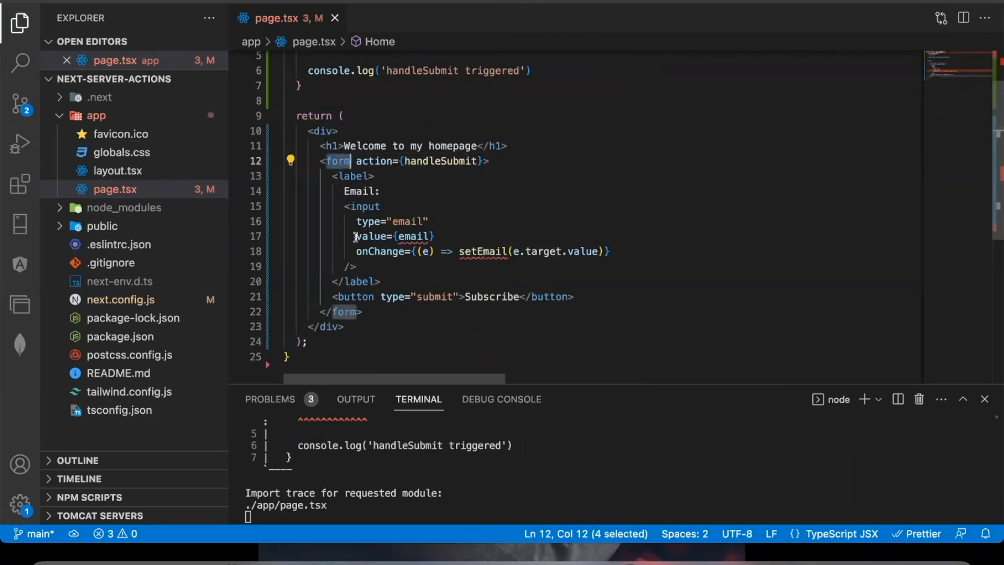
double_click(389, 236)
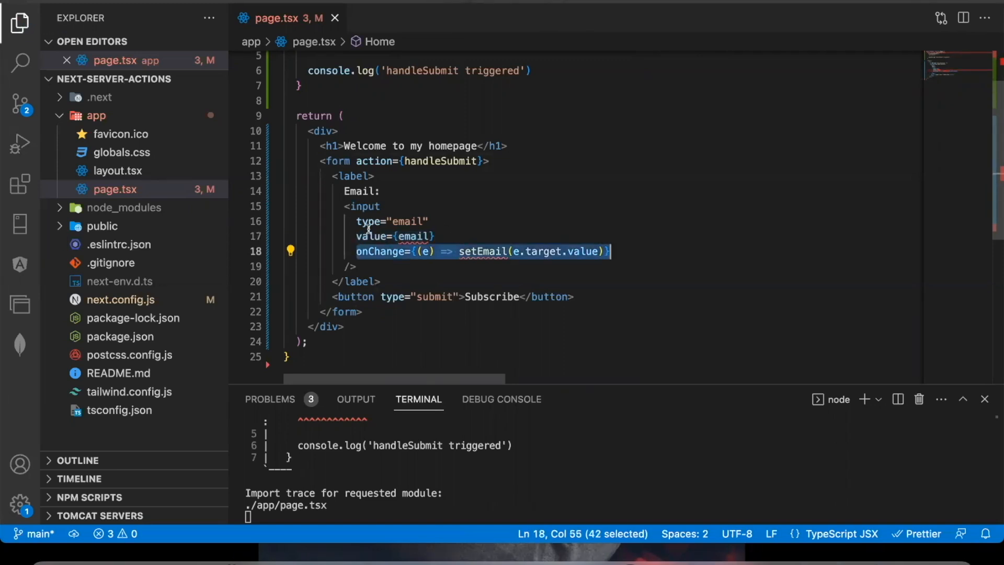
type("name='")
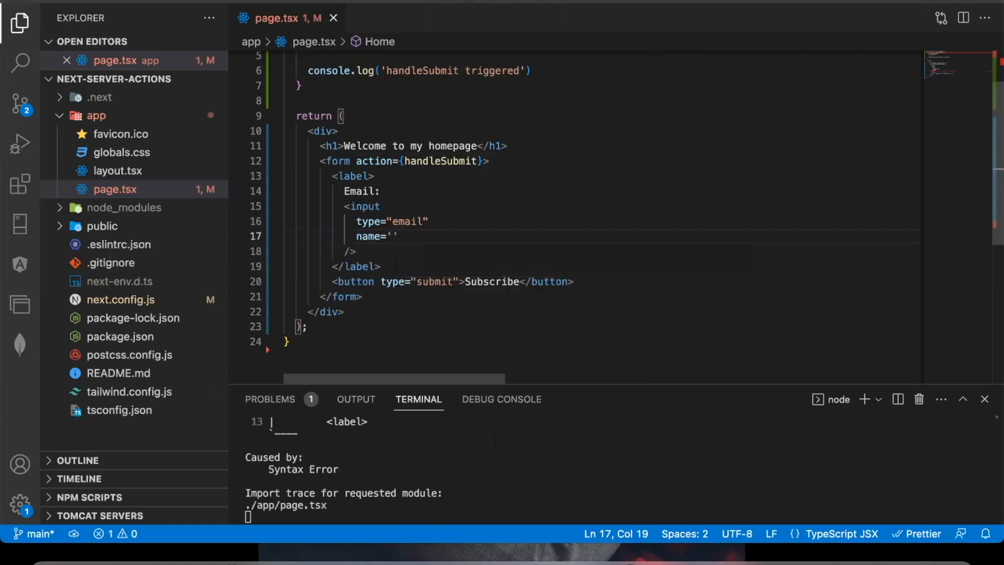
type("email\"")
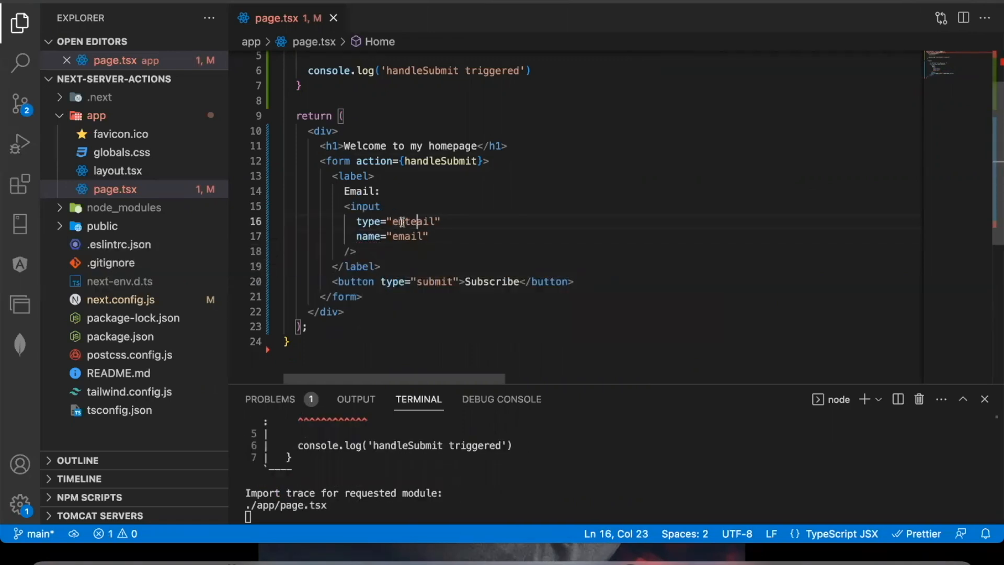
type("text")
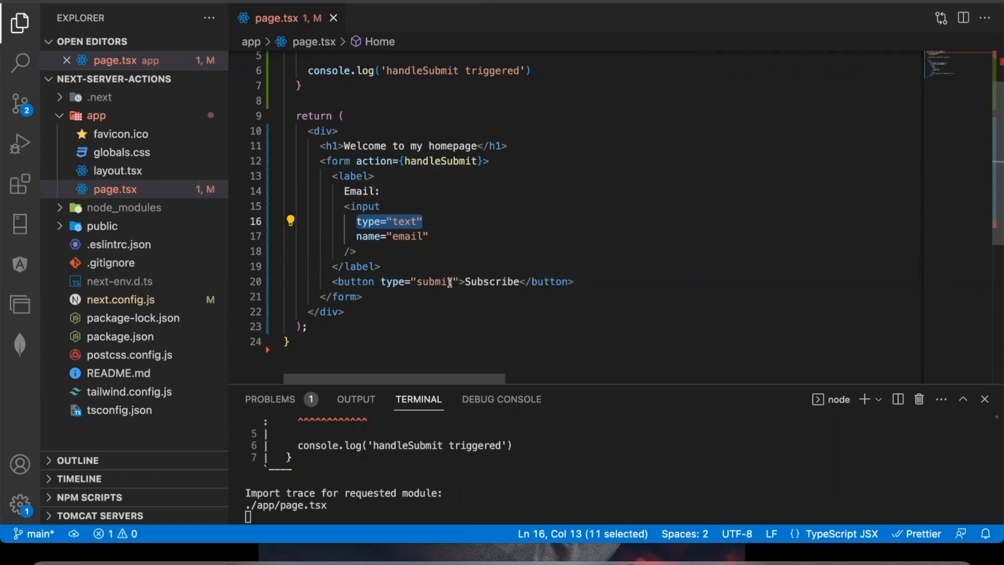
left_click(357, 161)
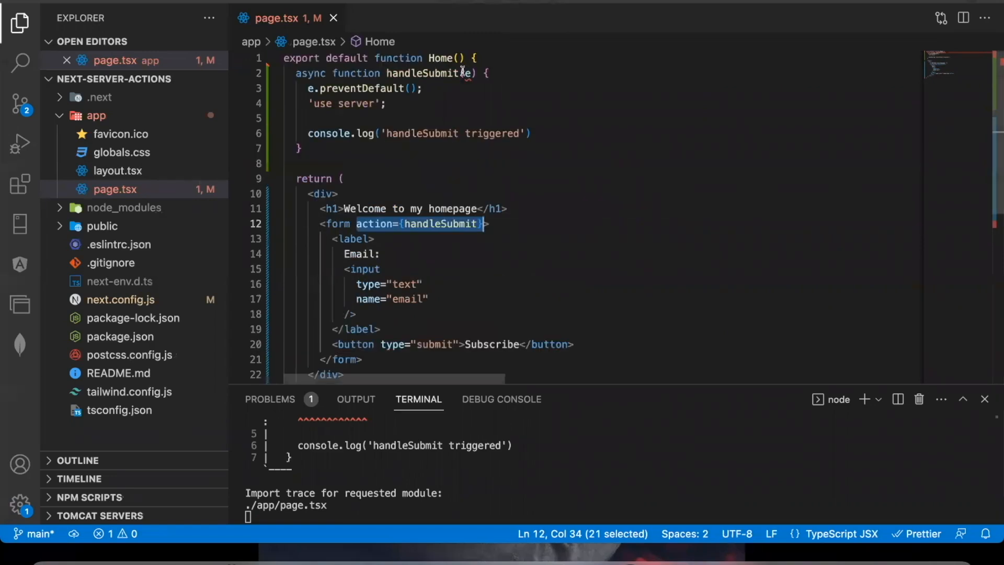
Step: Change handleSubmit's parameter to formData: FormData and delete e.preventDefault()
type("fr")
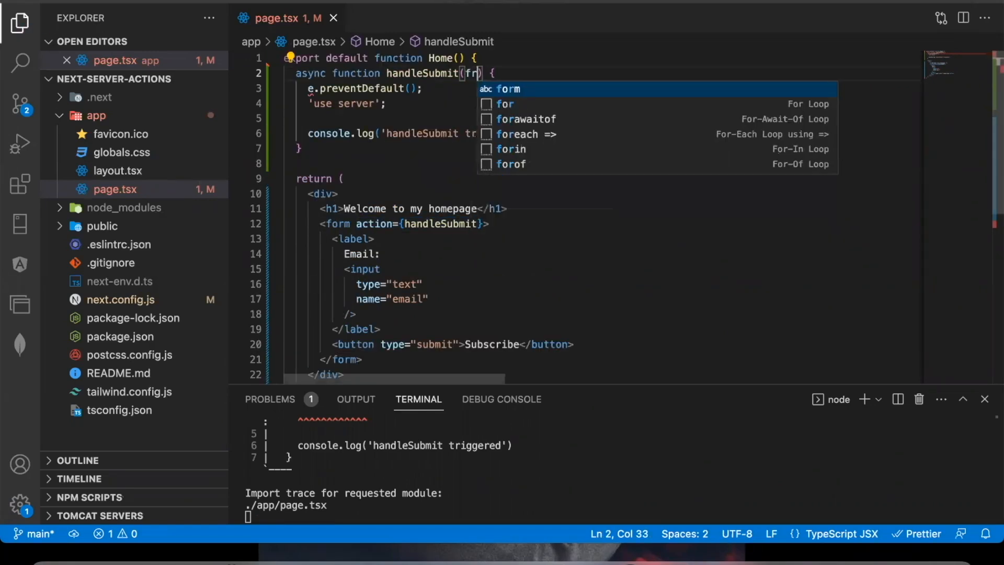
type("formData: FormData")
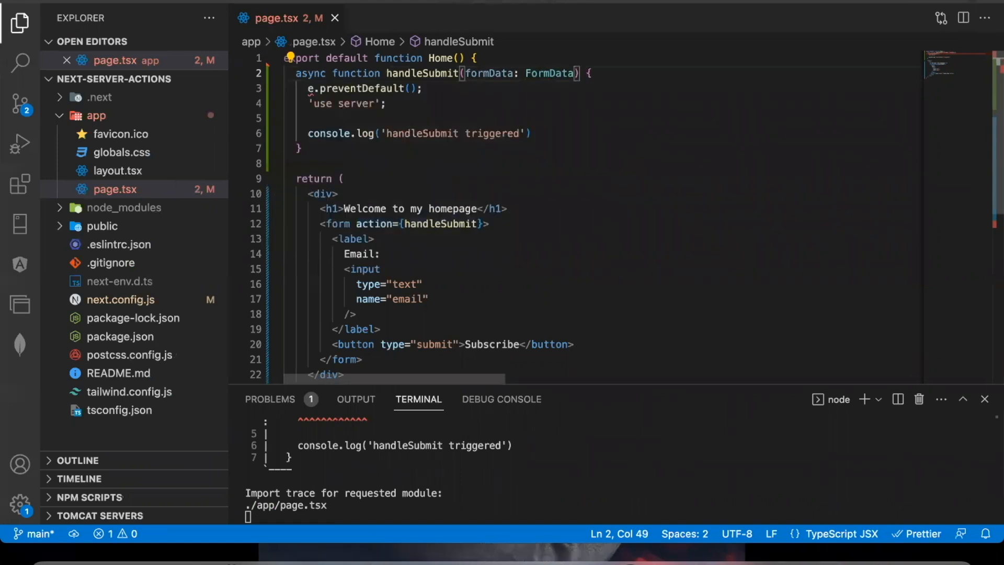
triple_click(359, 88)
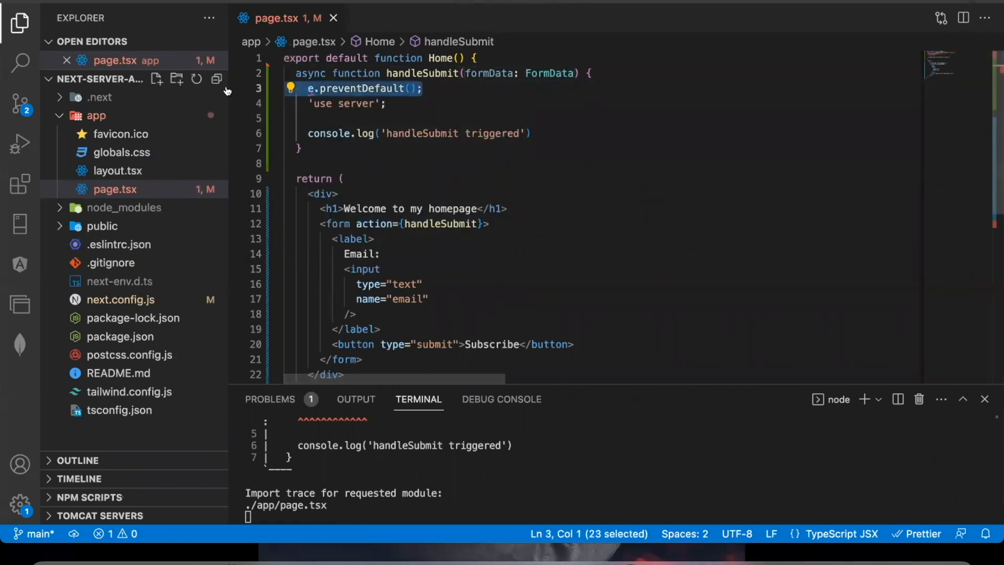
key("Delete")
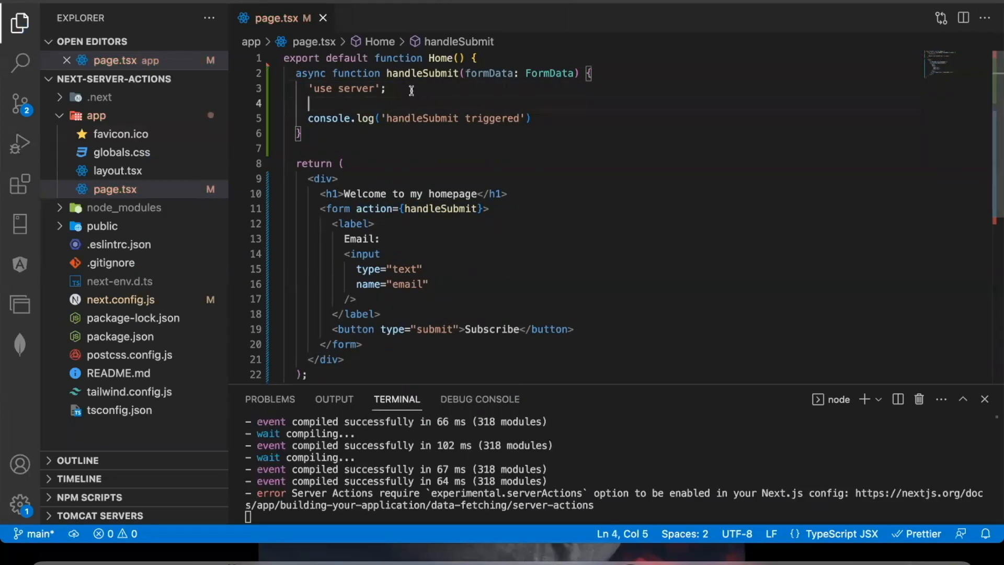
Step: Add const email = formData.get("email") for logging and remove the stray useState line
type("const")
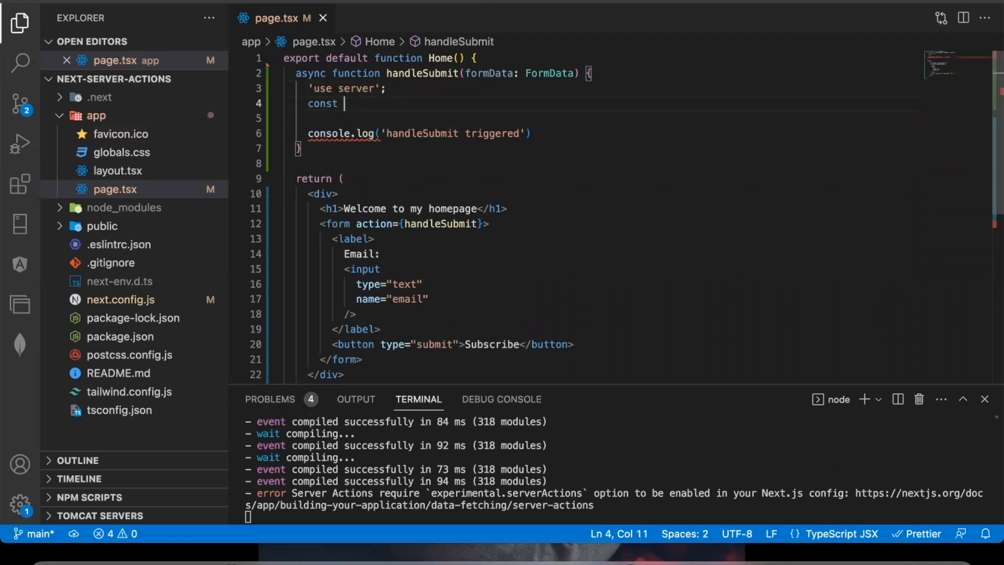
type("email = formData")
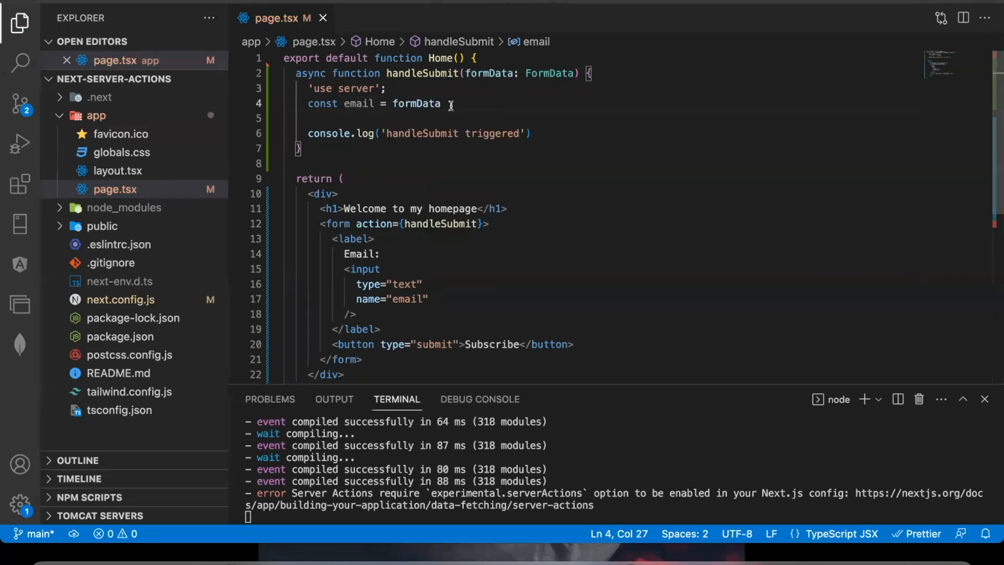
type(".get(")
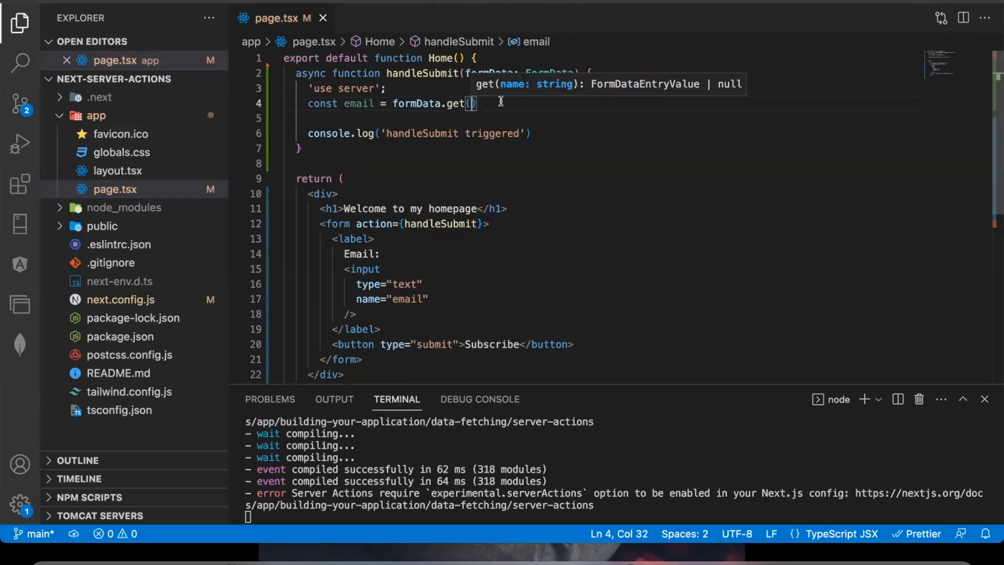
type("\"email\"")
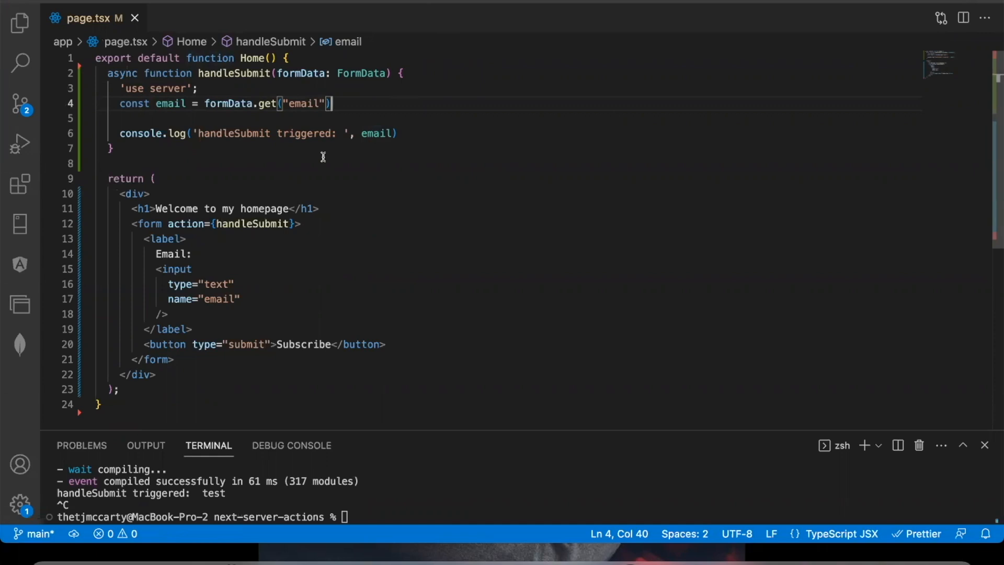
mouse_move(363, 111)
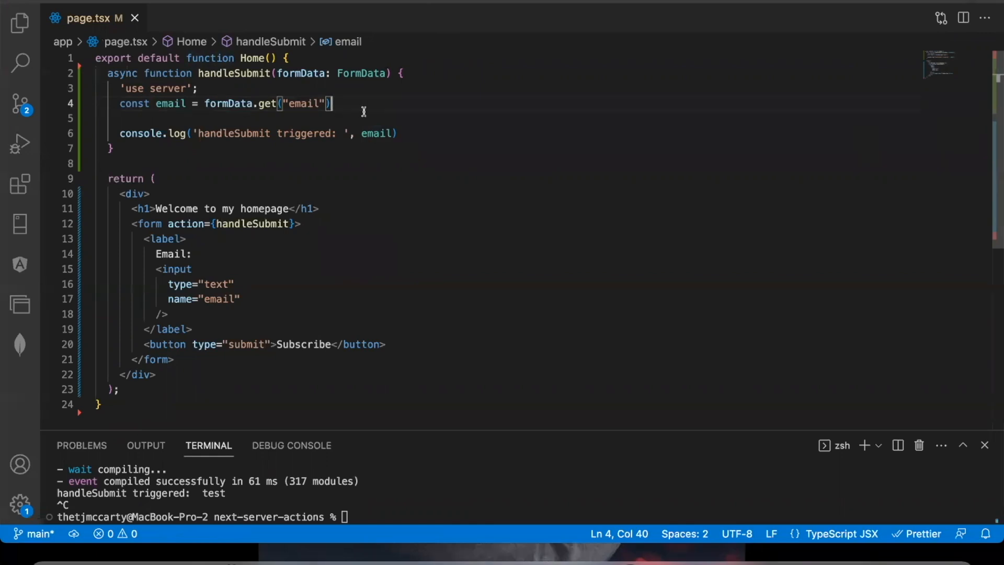
type("useState")
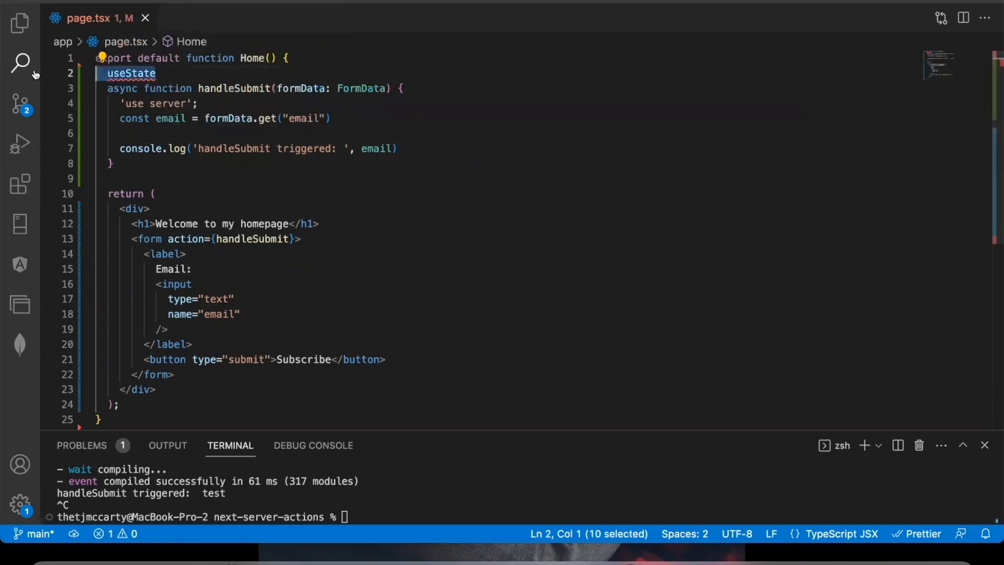
key("Backspace")
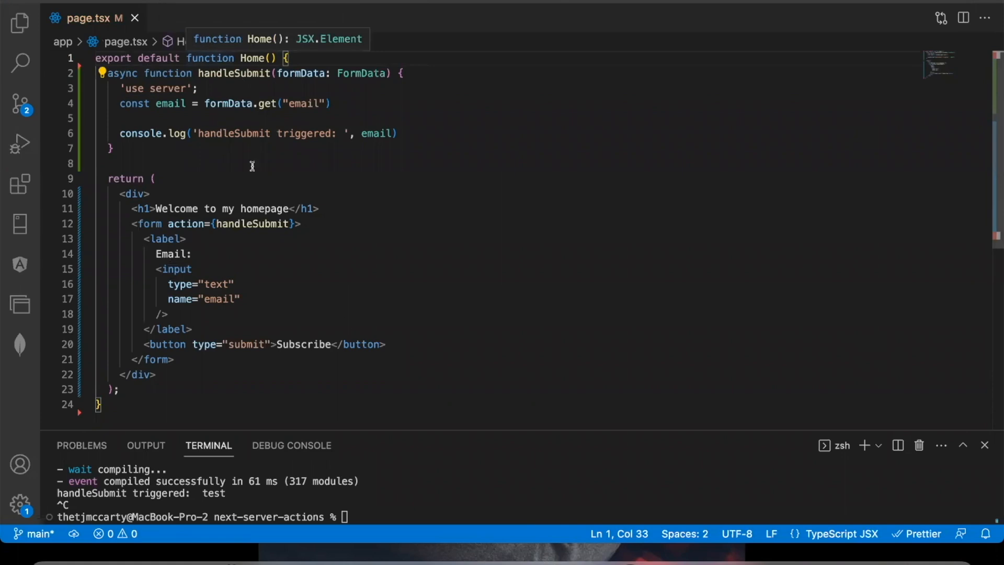
mouse_move(242, 201)
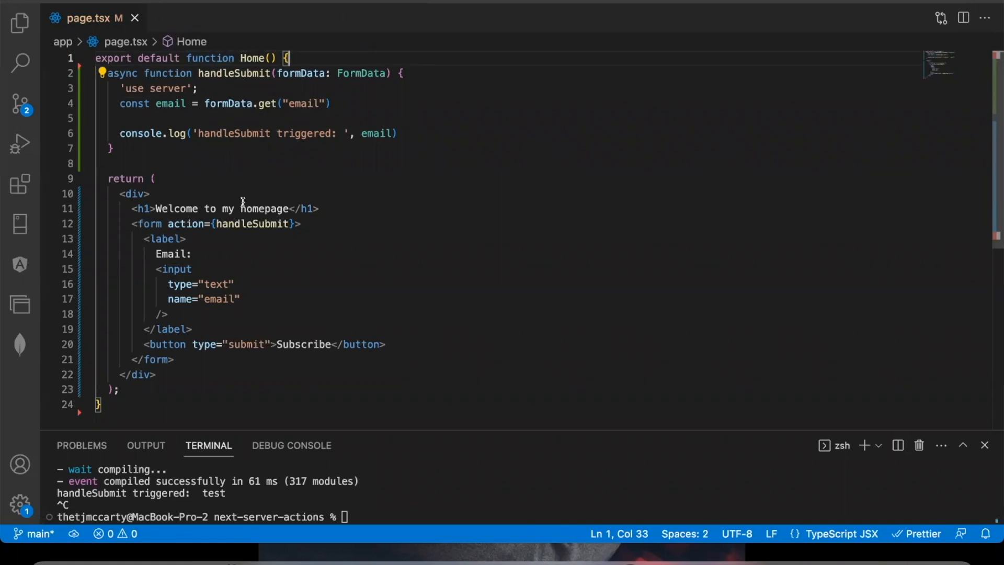
Step: Highlight the form and the 'use server' directive, then start an npm run command
double_click(149, 223)
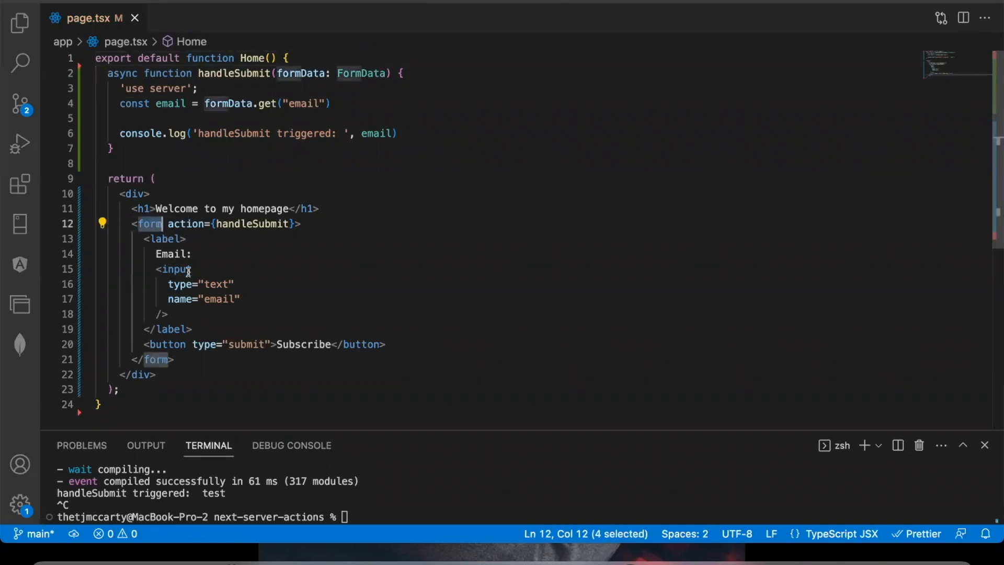
double_click(229, 103)
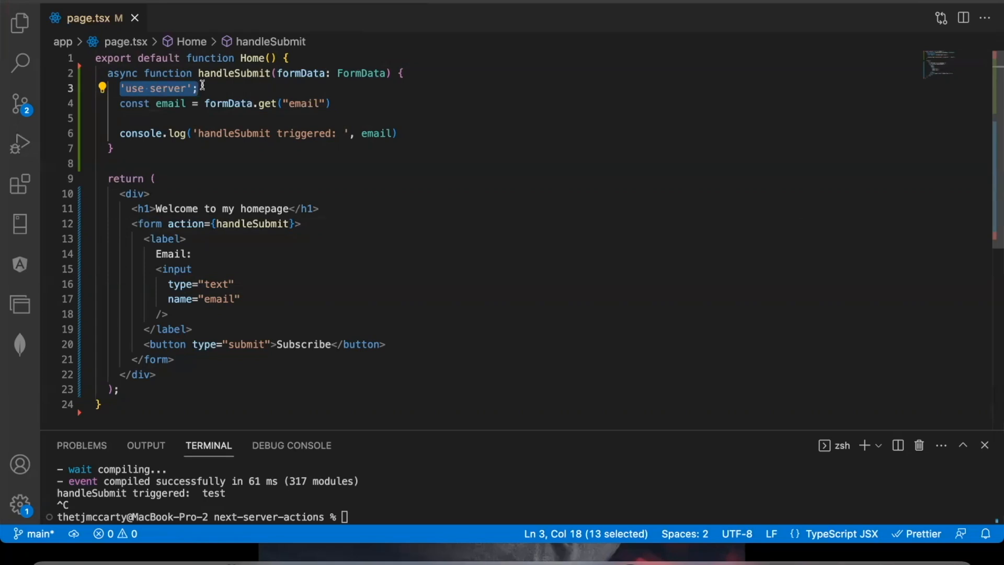
left_click_drag(198, 88, 396, 134)
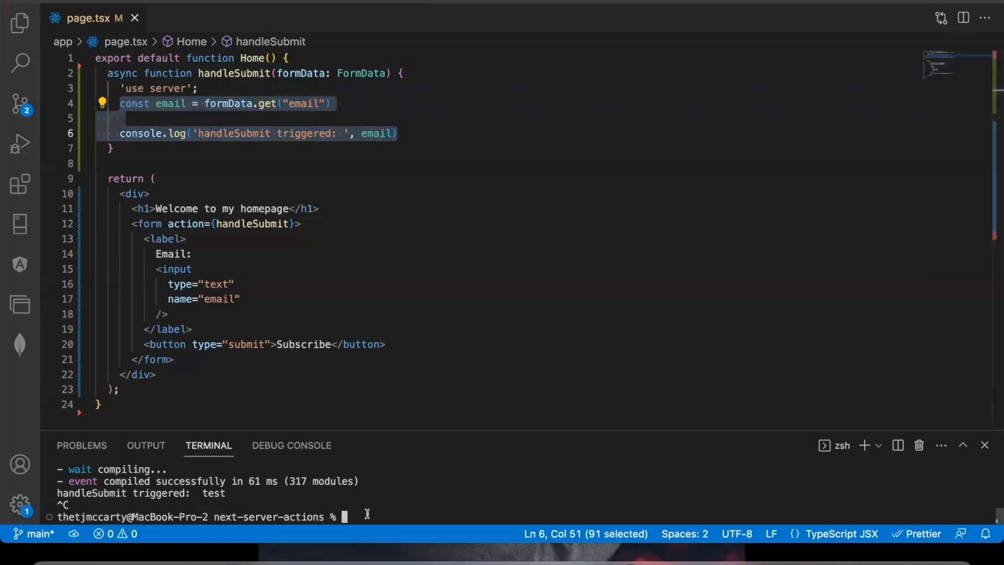
type("npm r")
left_click(521, 193)
type(" className=\"h")
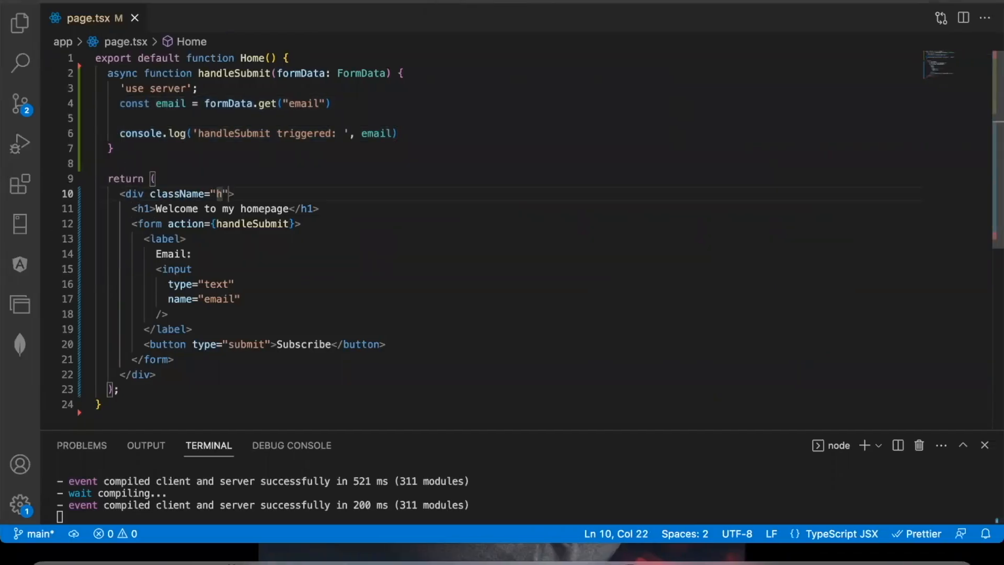
Step: Add full-screen, white background, items-center and flex-col classes to the div, and border the input
type("-screen w")
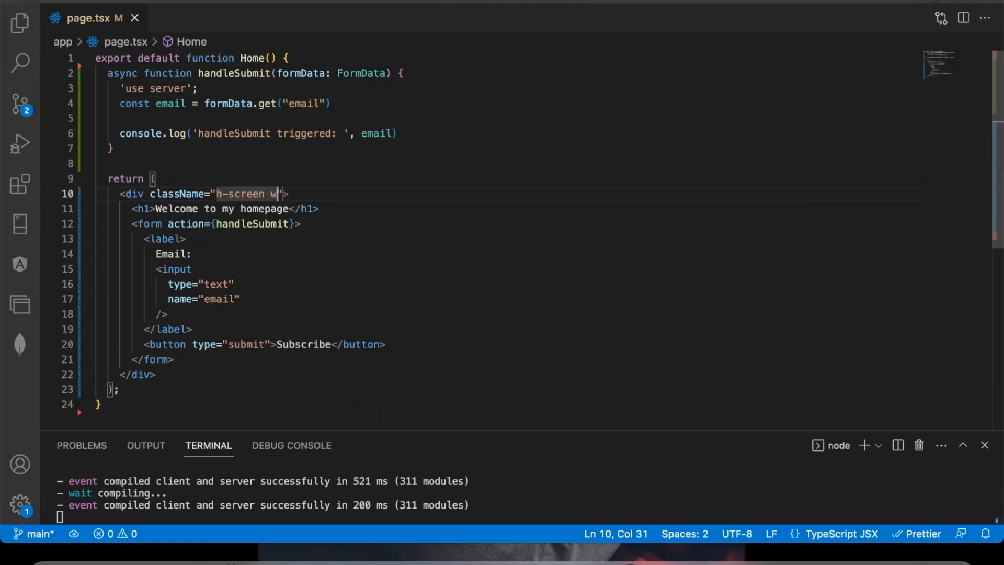
type("-screen bg-white flex justify-center items-ce")
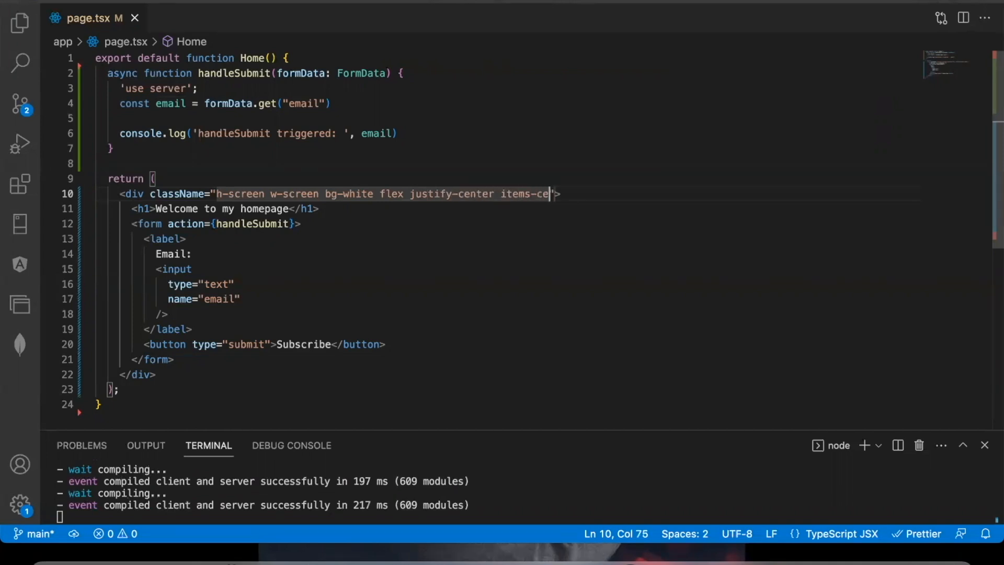
type("nter")
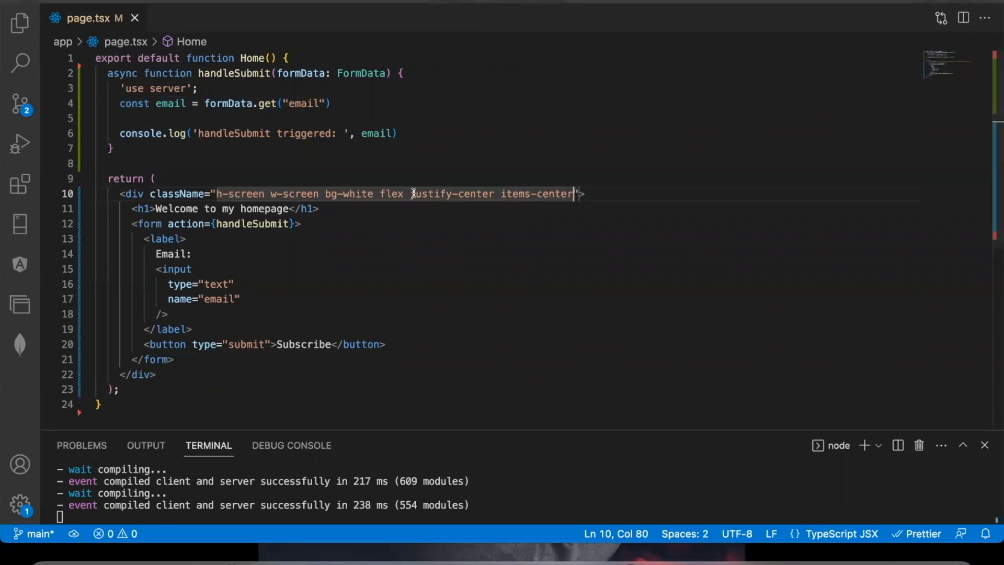
type("f")
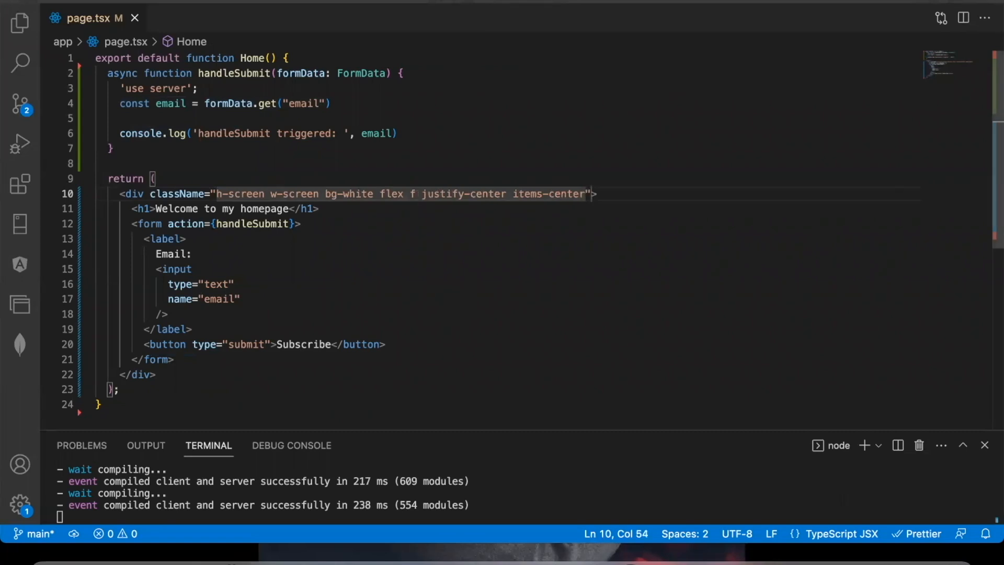
type("className=\"b")
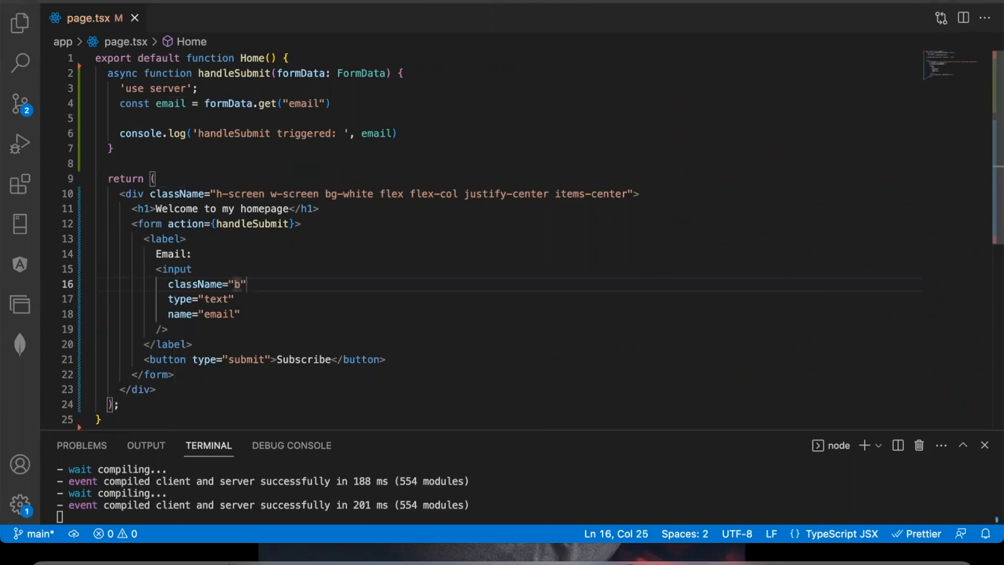
left_click(479, 319)
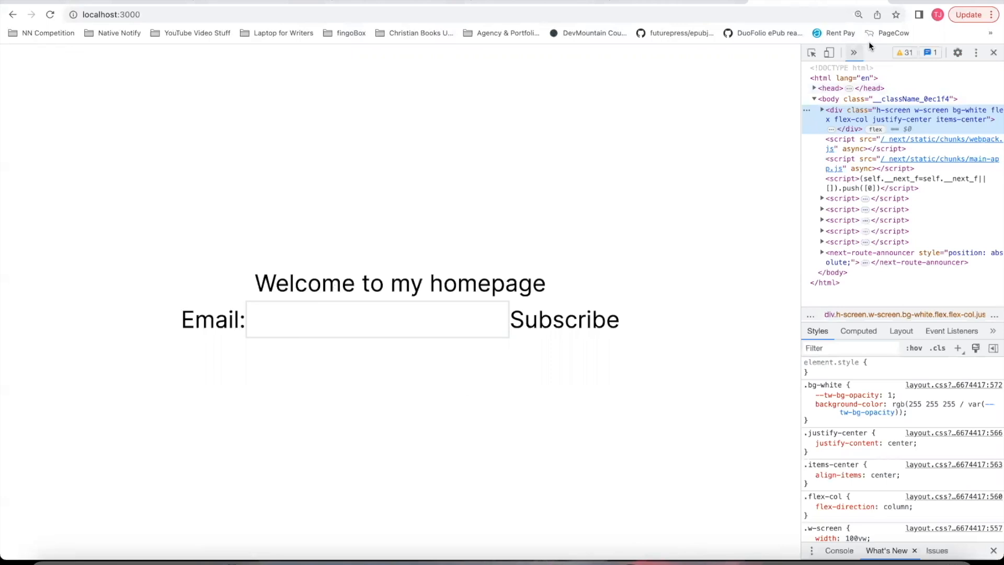
Step: Switch DevTools to the Console and type 'test' into the homepage Email field
left_click(839, 550)
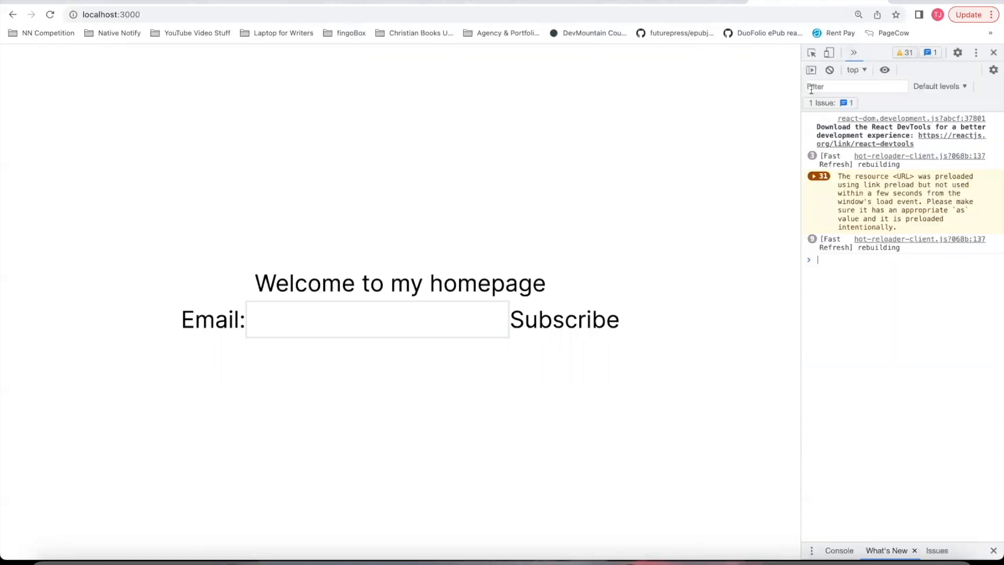
type("test")
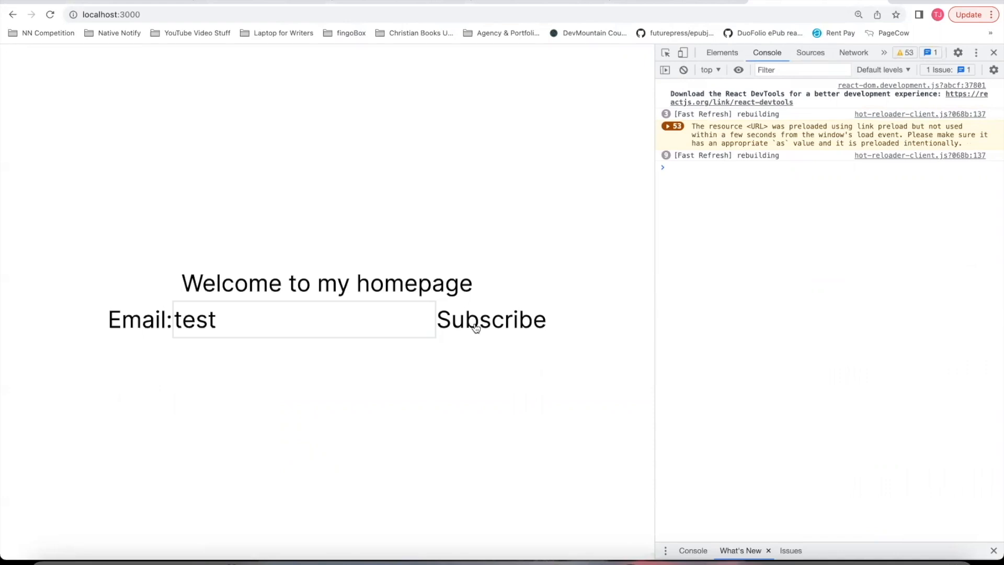
mouse_move(639, 294)
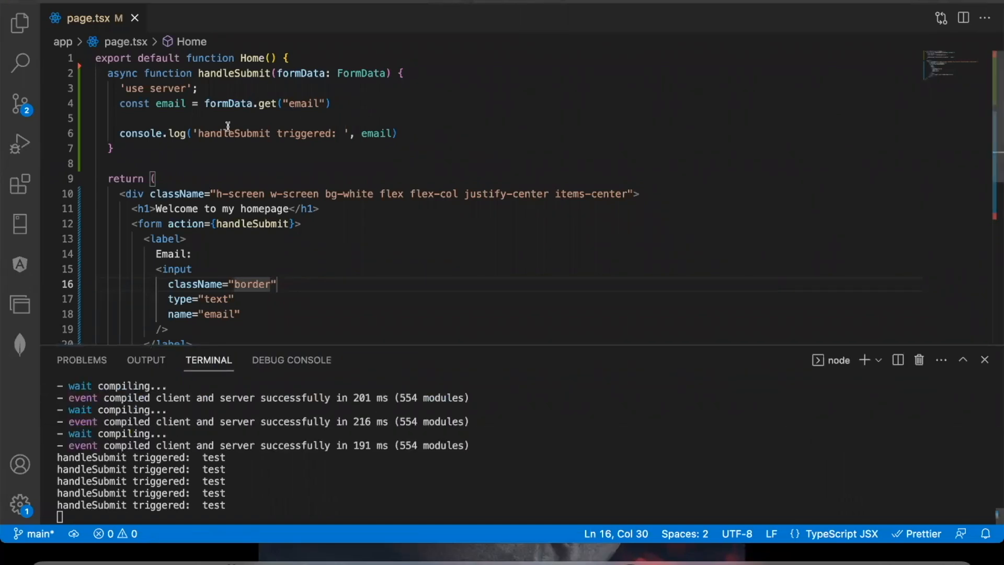
Step: Inspect the Unhandled Runtime Error overlay, selecting the word 'Client' in its message
double_click(171, 103)
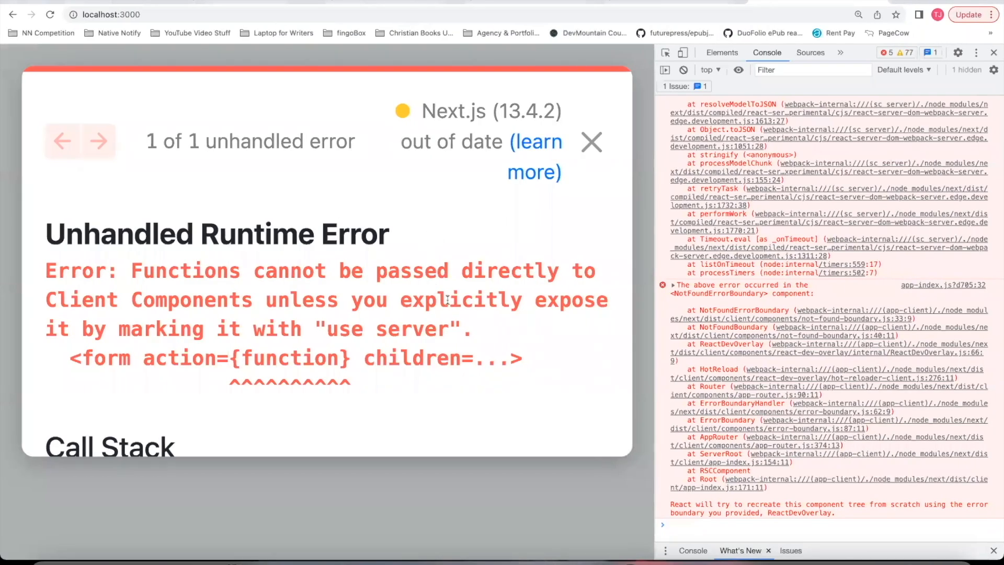
mouse_move(407, 167)
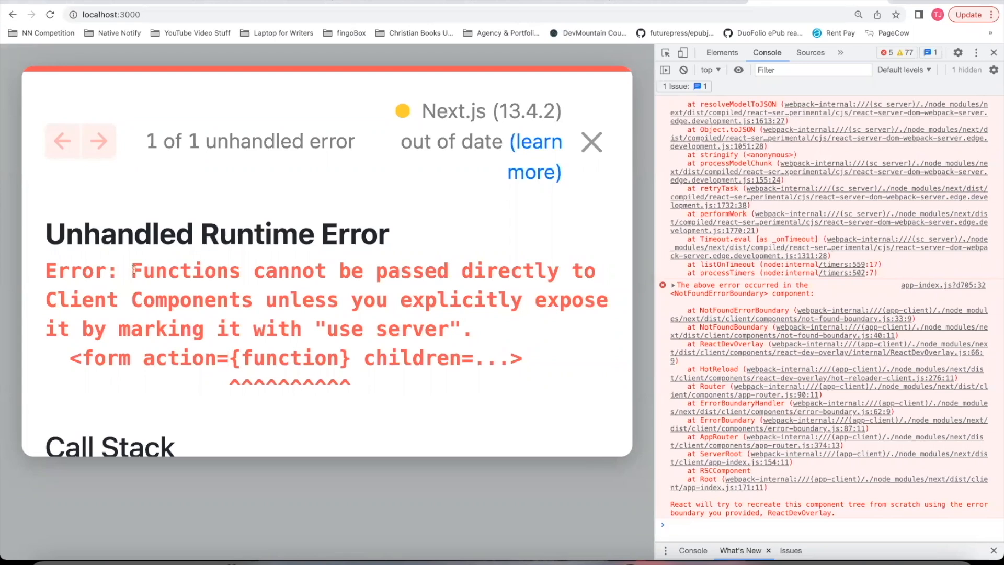
double_click(81, 300)
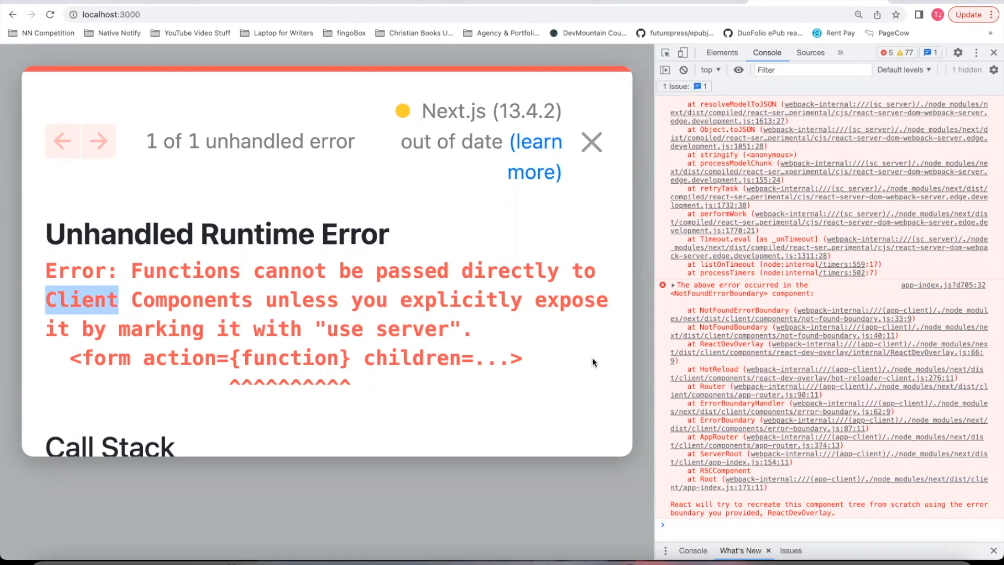
mouse_move(584, 268)
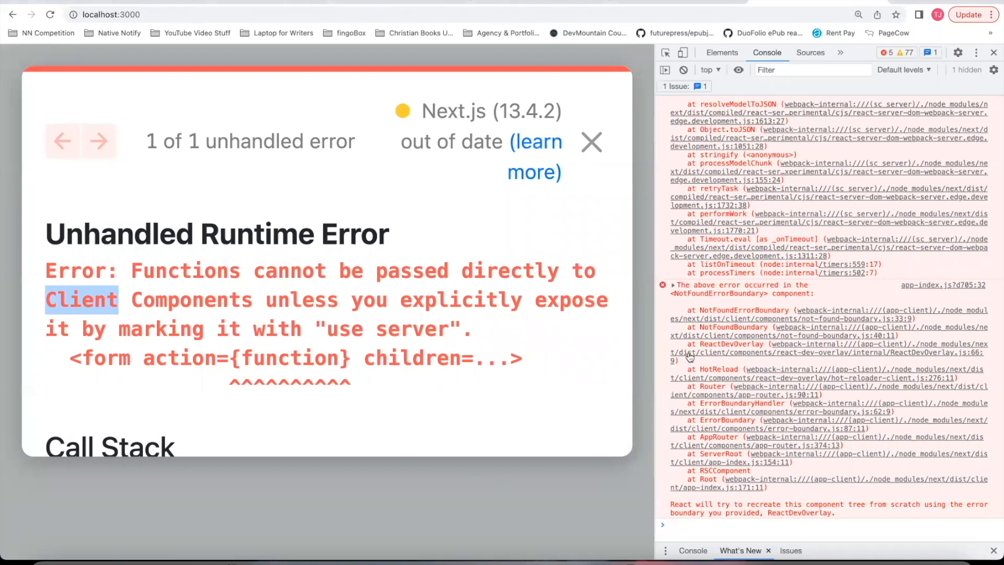
mouse_move(688, 357)
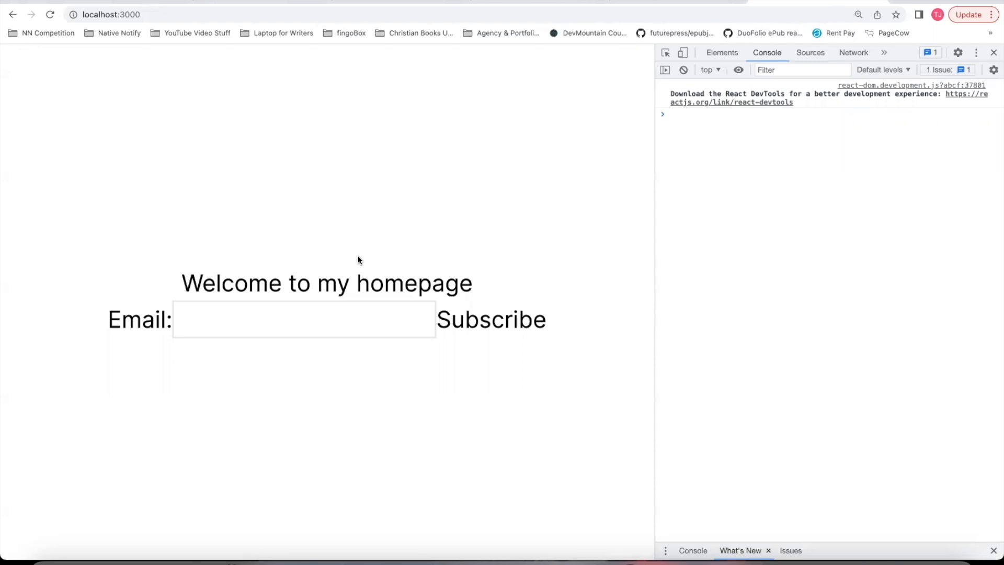
Step: Enter 'test' into the homepage Email field
type("test")
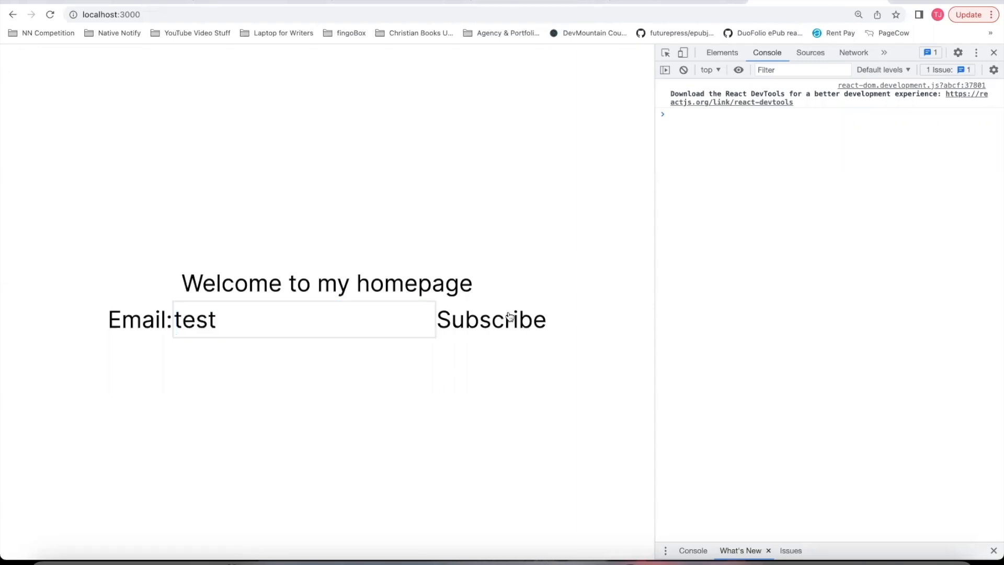
mouse_move(485, 329)
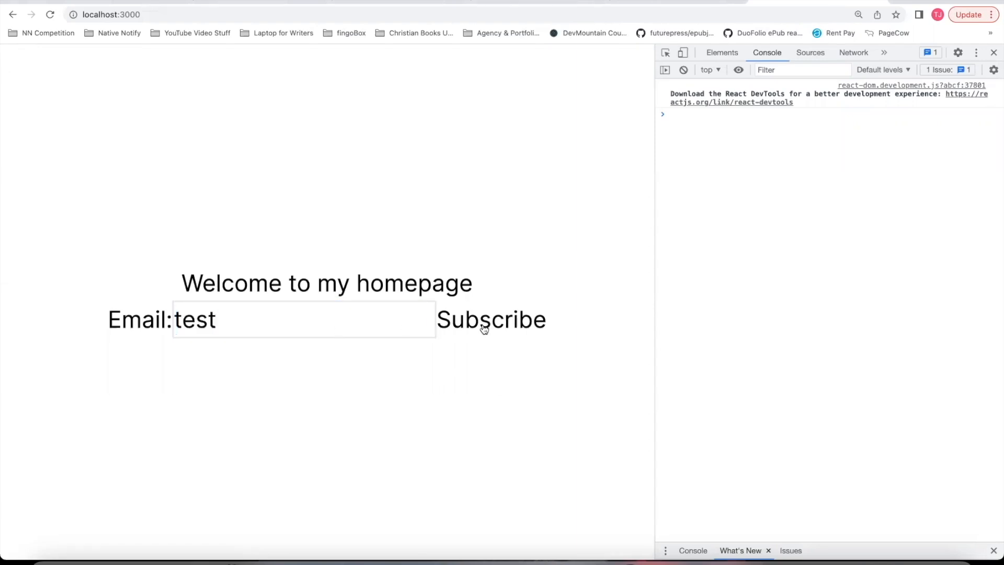
mouse_move(374, 416)
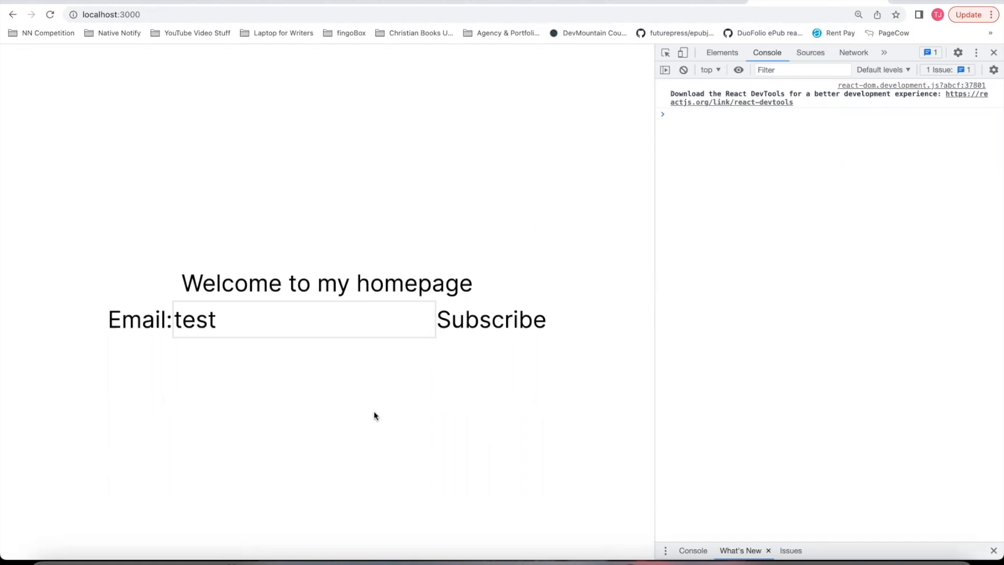
mouse_move(391, 433)
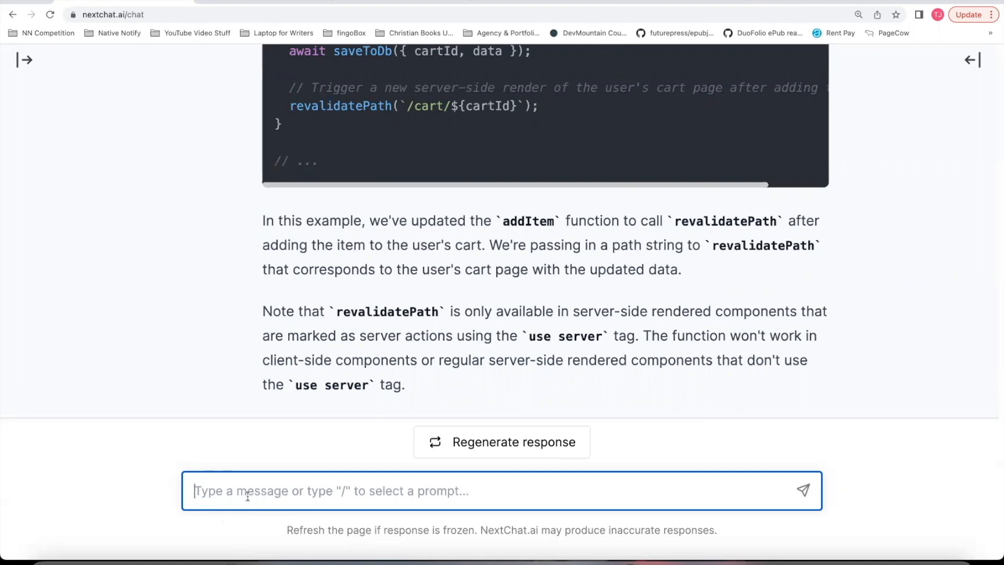
Step: Ask NextChat.ai 'I want to revalidate my home page on submit. How...' and scroll the reply
type("I want to r")
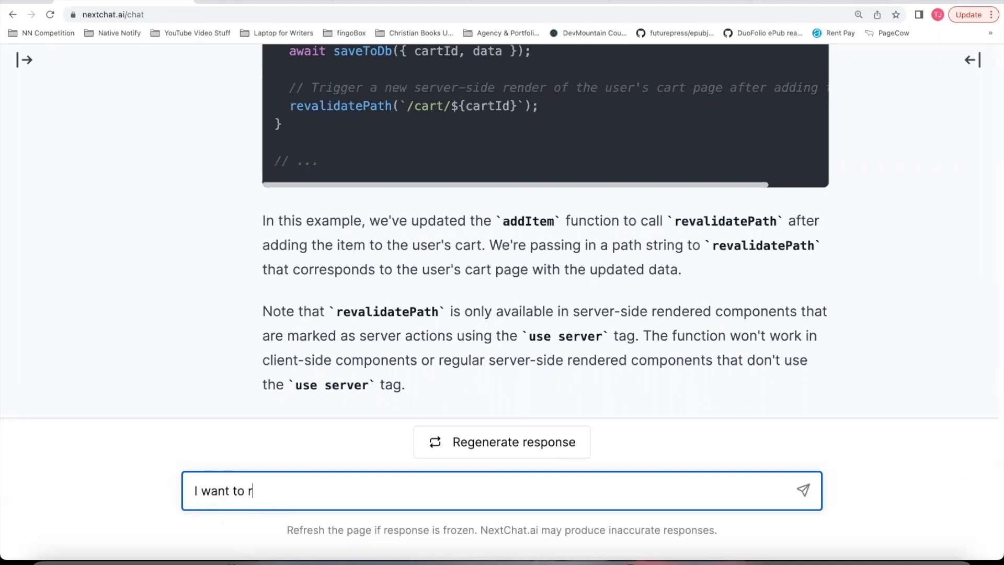
type("evalidate my home")
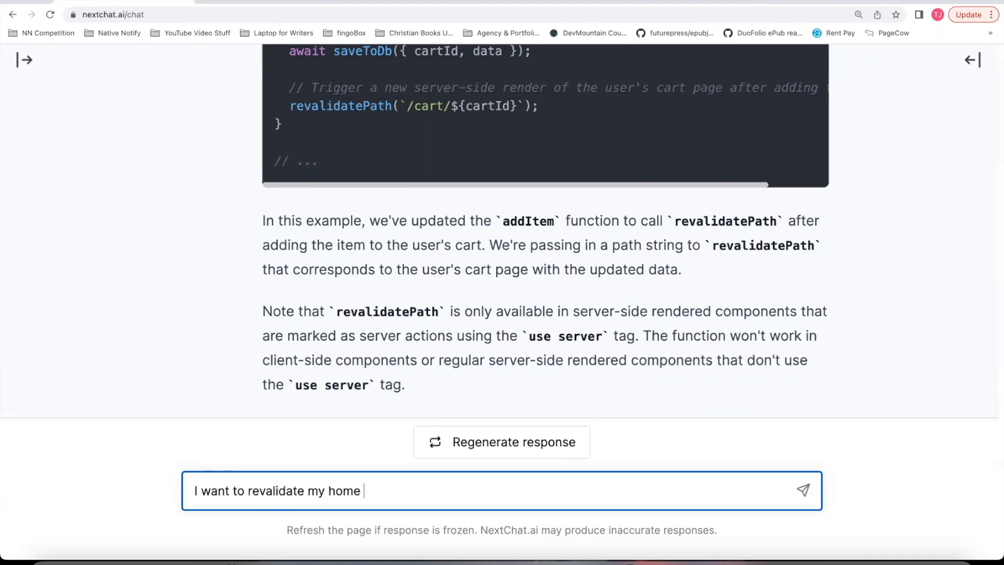
type("page on submit. How")
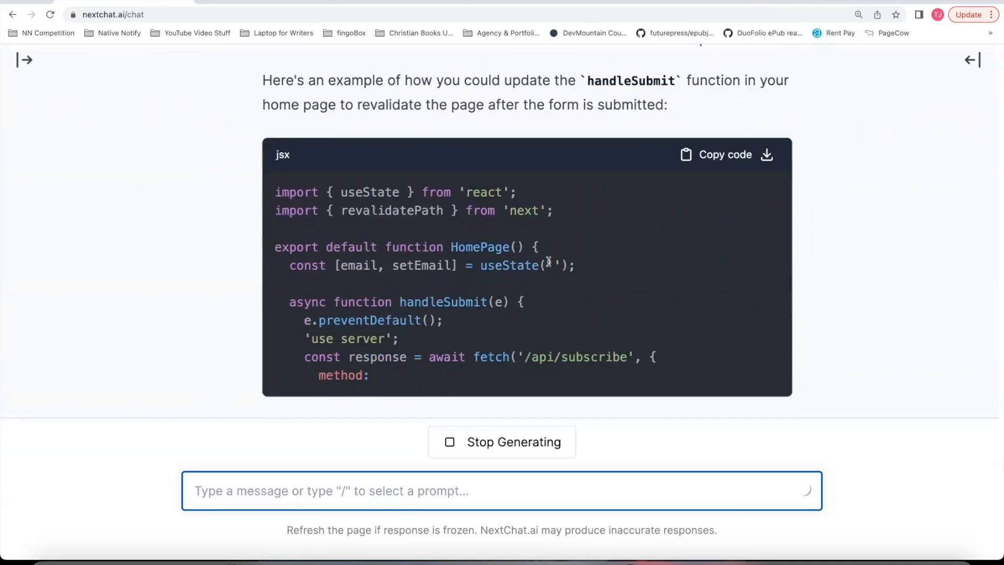
scroll("down", 3)
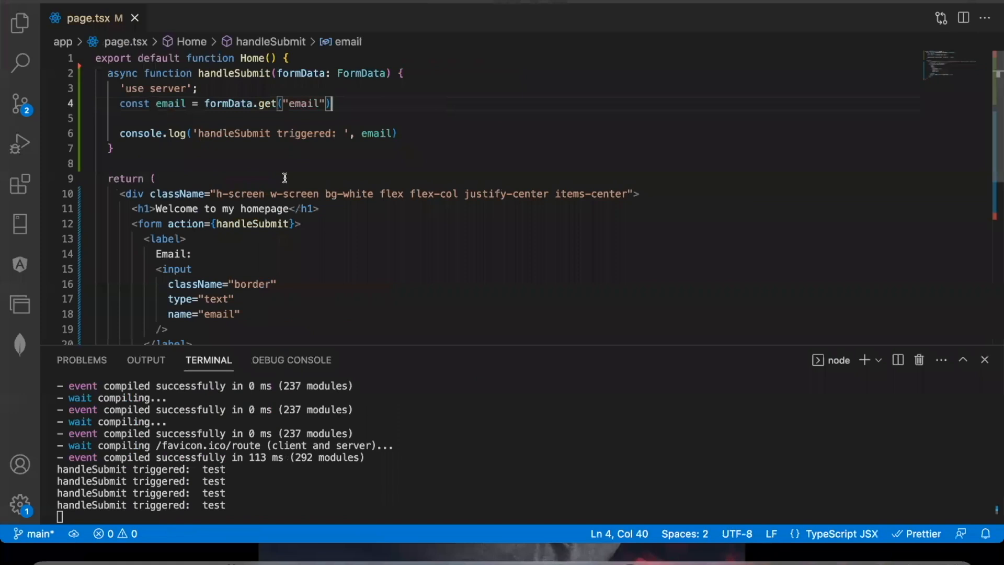
Step: Add revalidatePath('/create') after console.log in handleSubmit and import it from next/cache
left_click(410, 133)
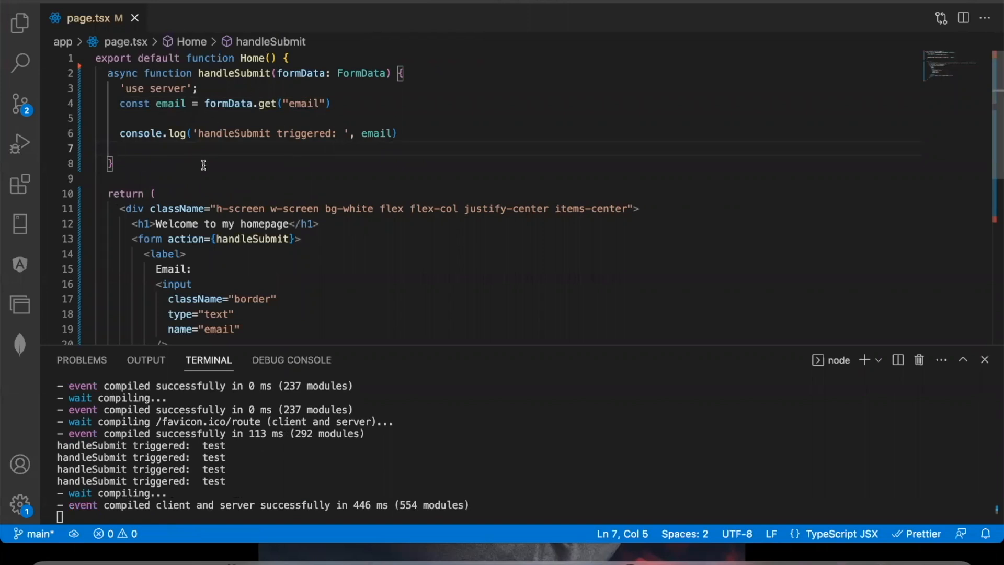
type("revalidatePath('/');")
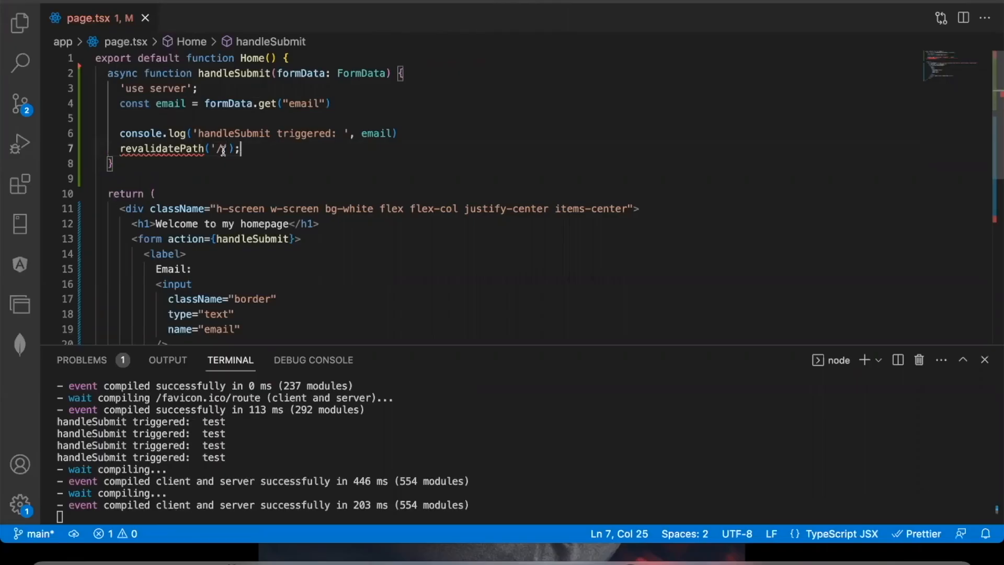
type("cr")
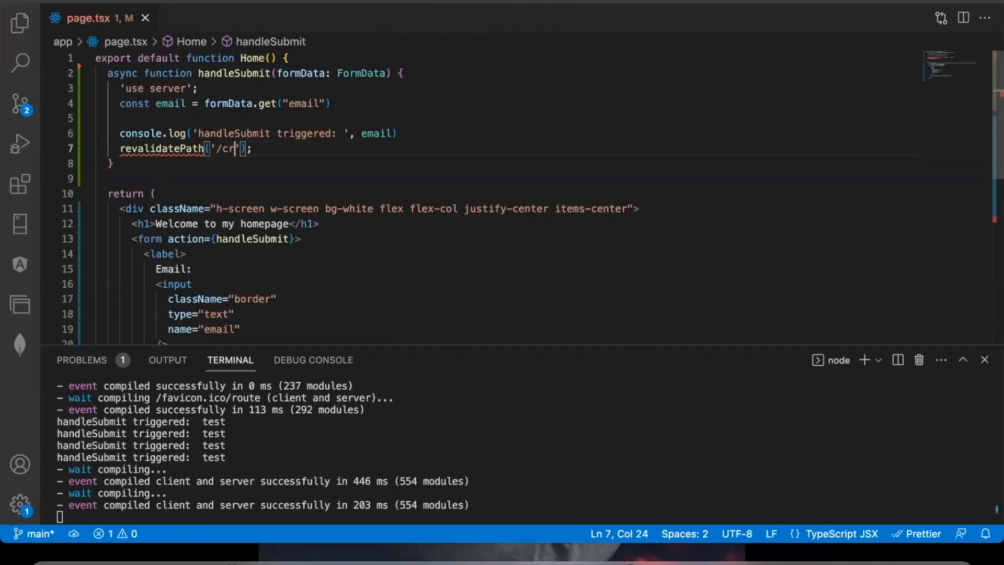
type("eate")
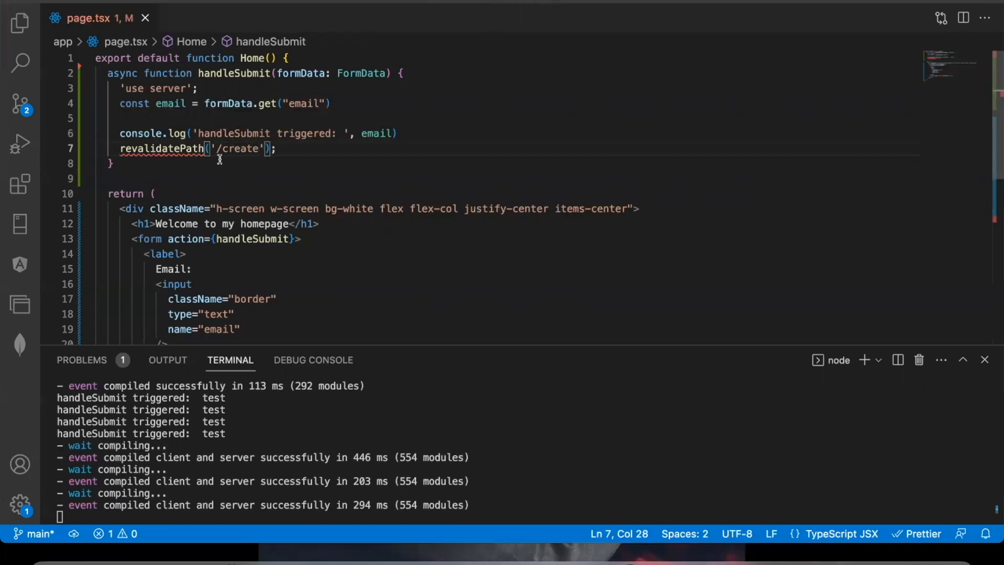
double_click(239, 148)
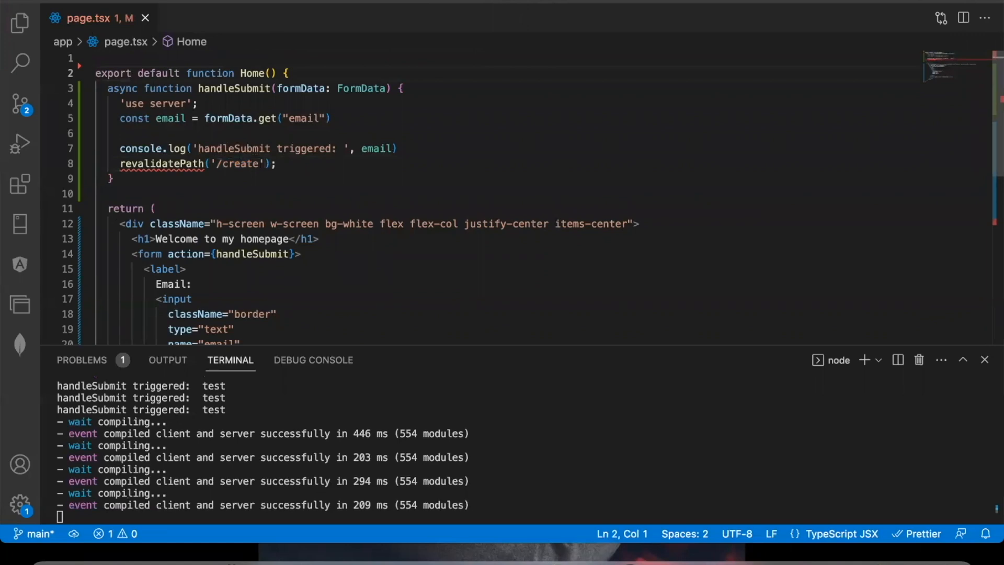
type("import { revalidatePath } from \"next/cache\";")
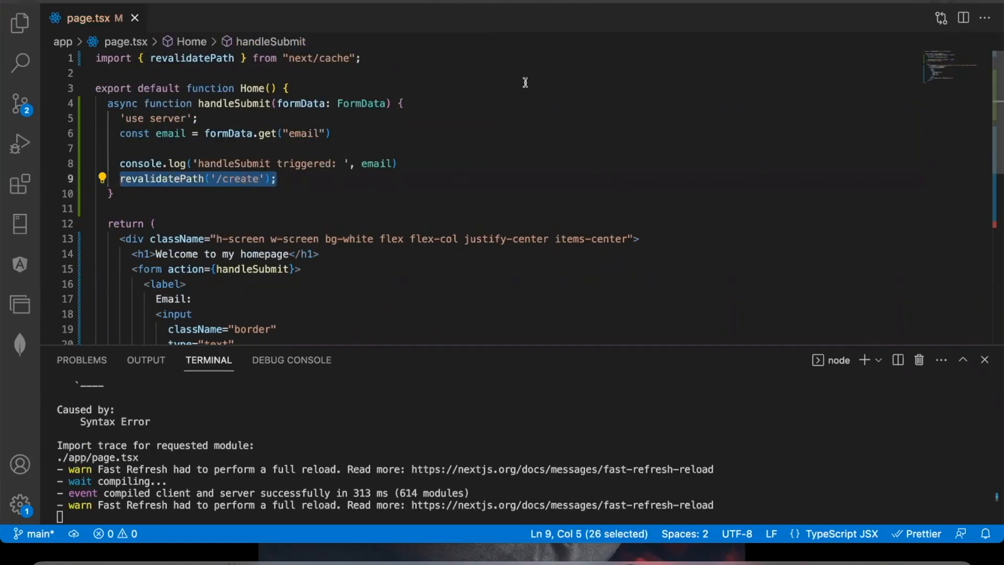
mouse_move(570, 285)
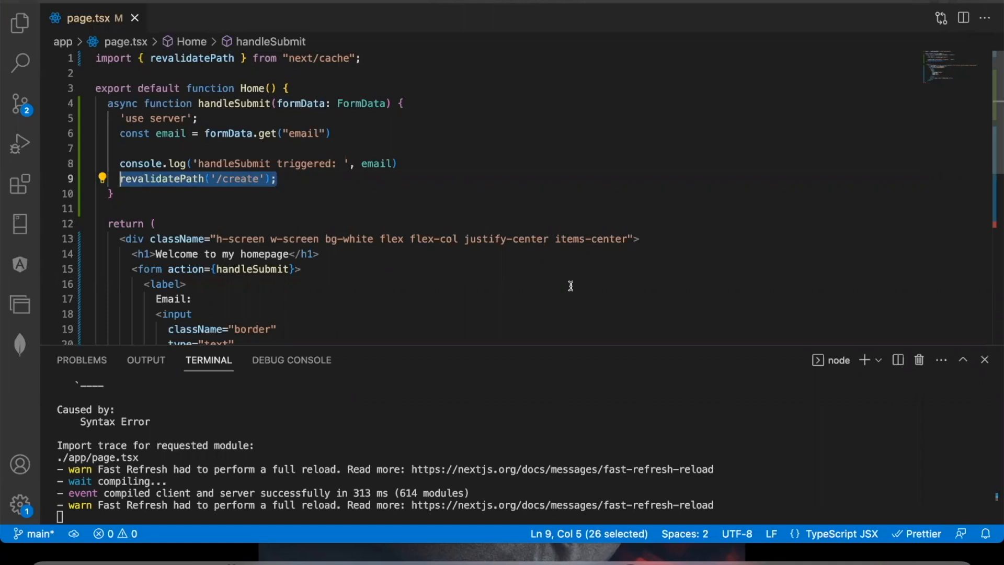